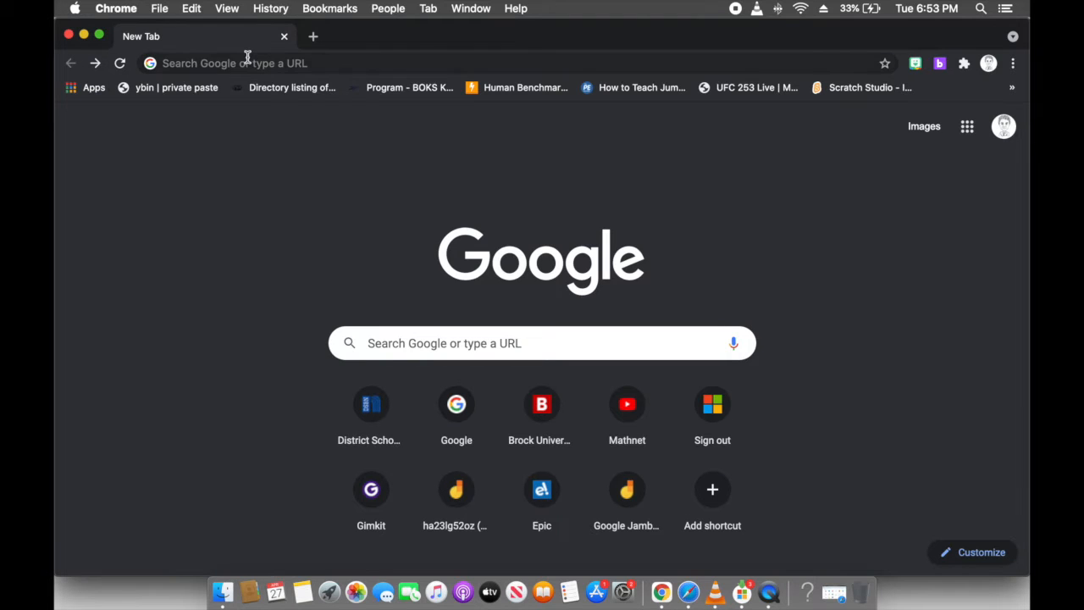
Step: Go to wevideo.com and start a new video project, reaching the save-location prompt
left_click(234, 62)
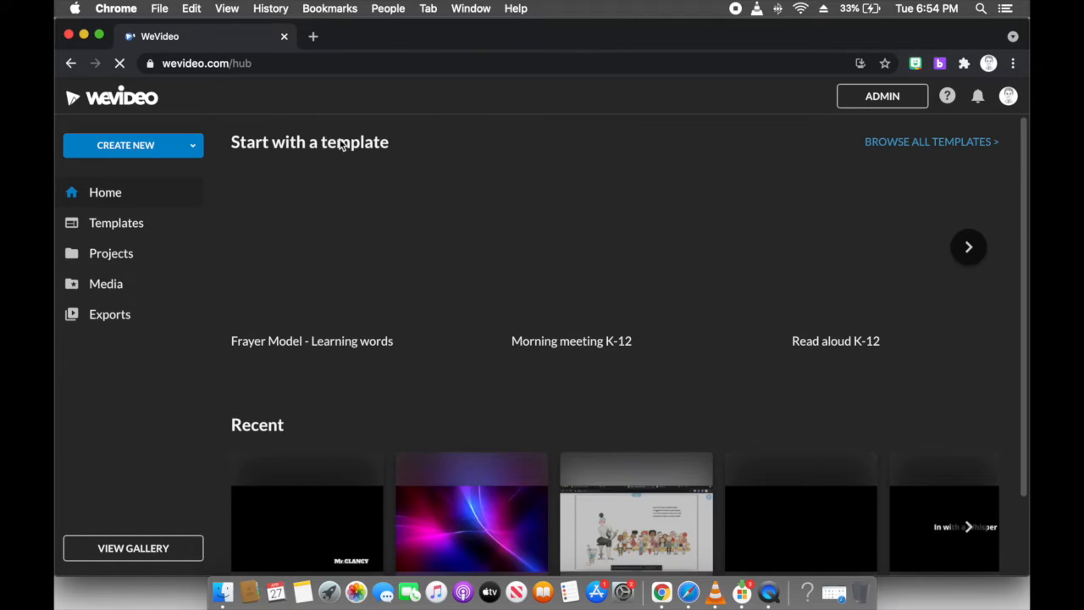
mouse_move(152, 146)
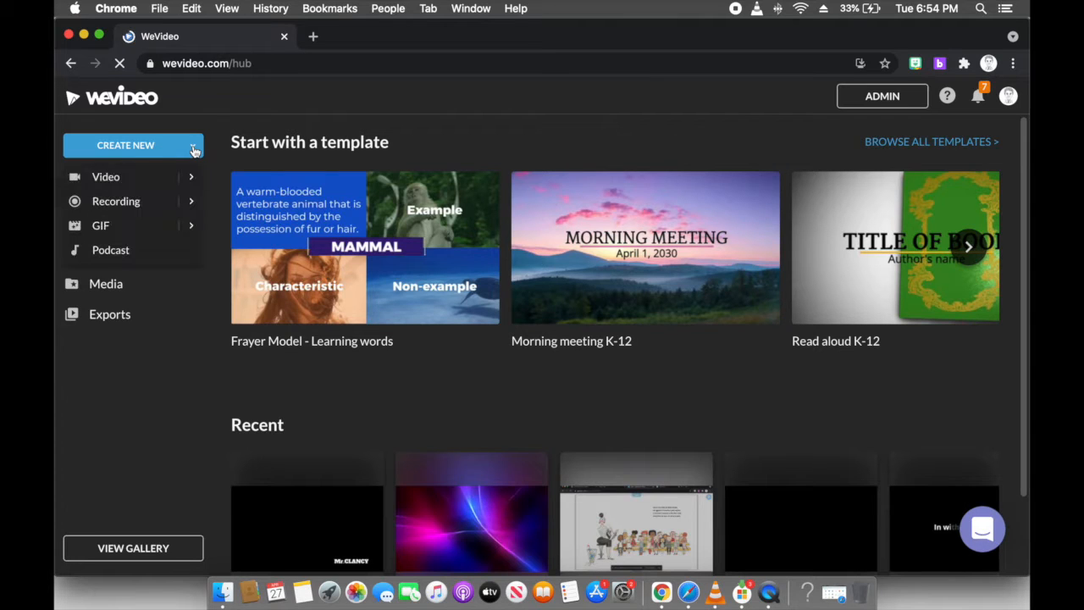
left_click(125, 146)
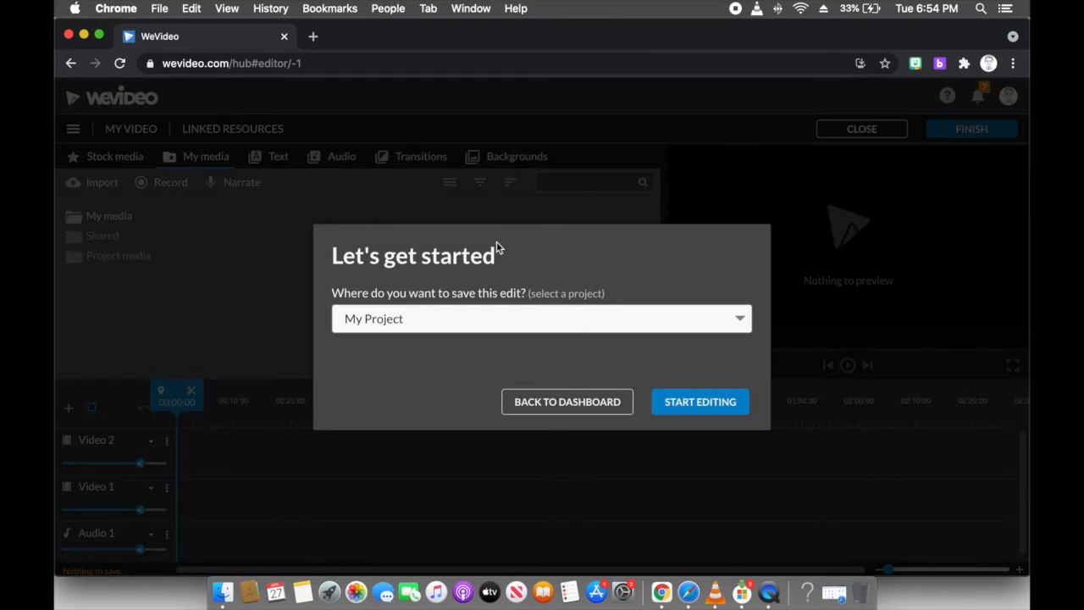
Step: Begin editing the project and add the Puff title from the Text library, opening its editor
left_click(701, 401)
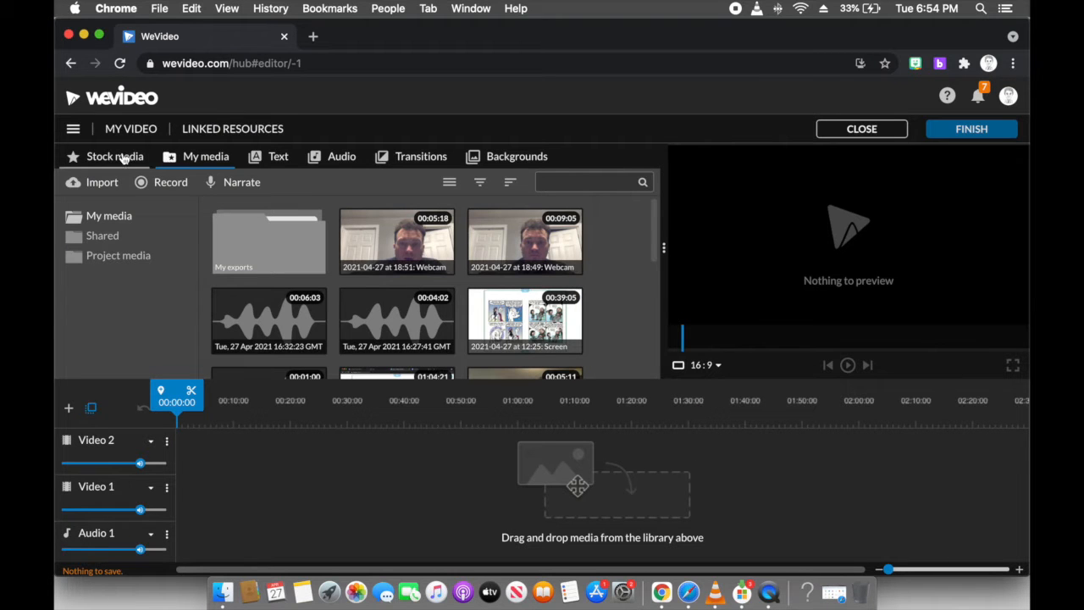
left_click_drag(176, 396, 264, 396)
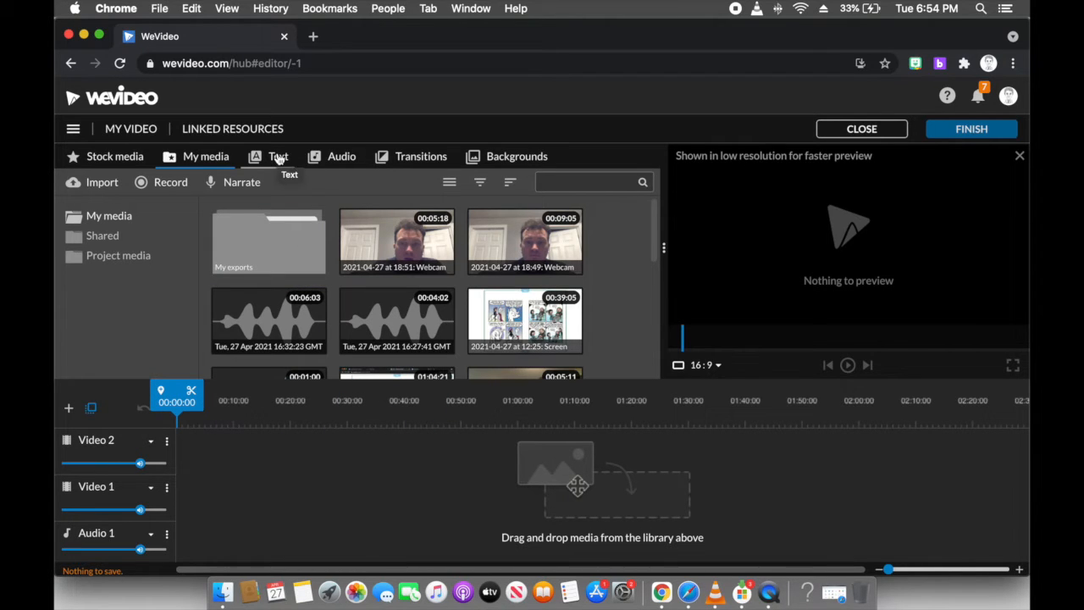
left_click(277, 156)
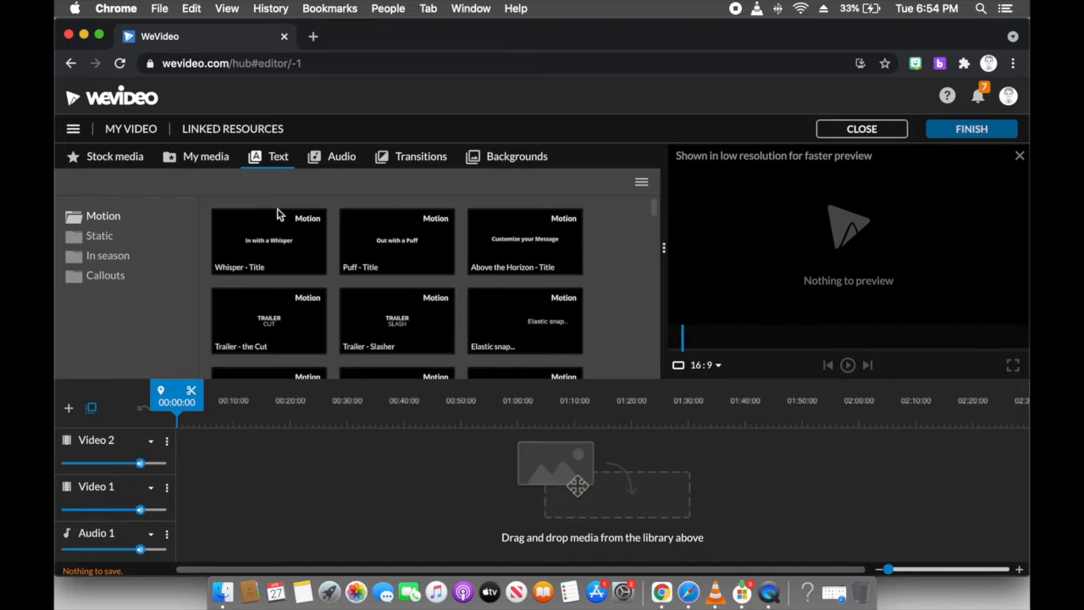
left_click(396, 240)
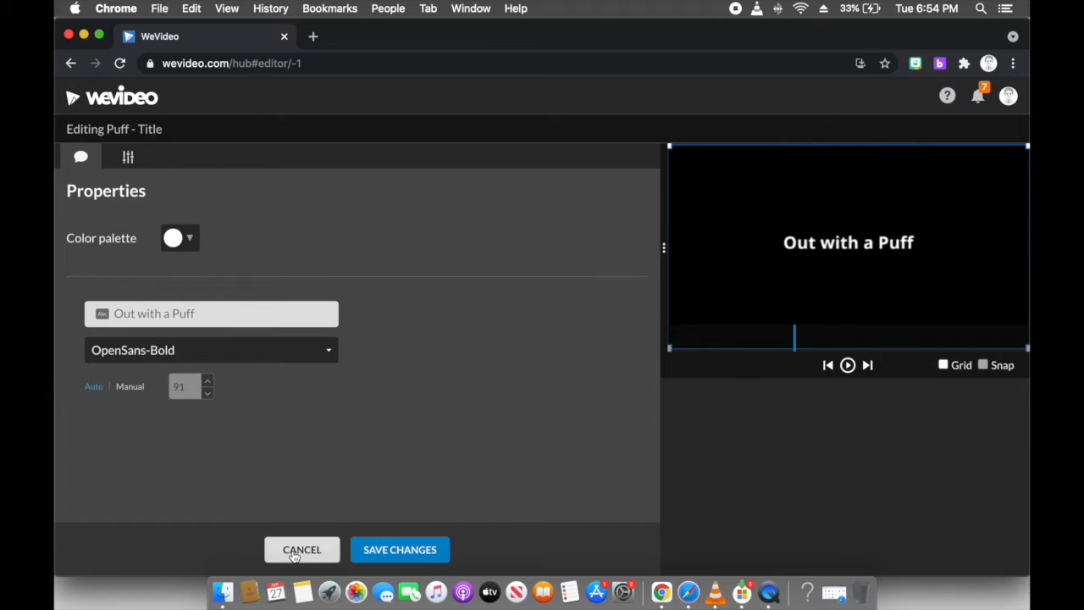
Step: Replace the title wording 'Out with a Puff' with 'Mr.Clancy'
left_click(301, 549)
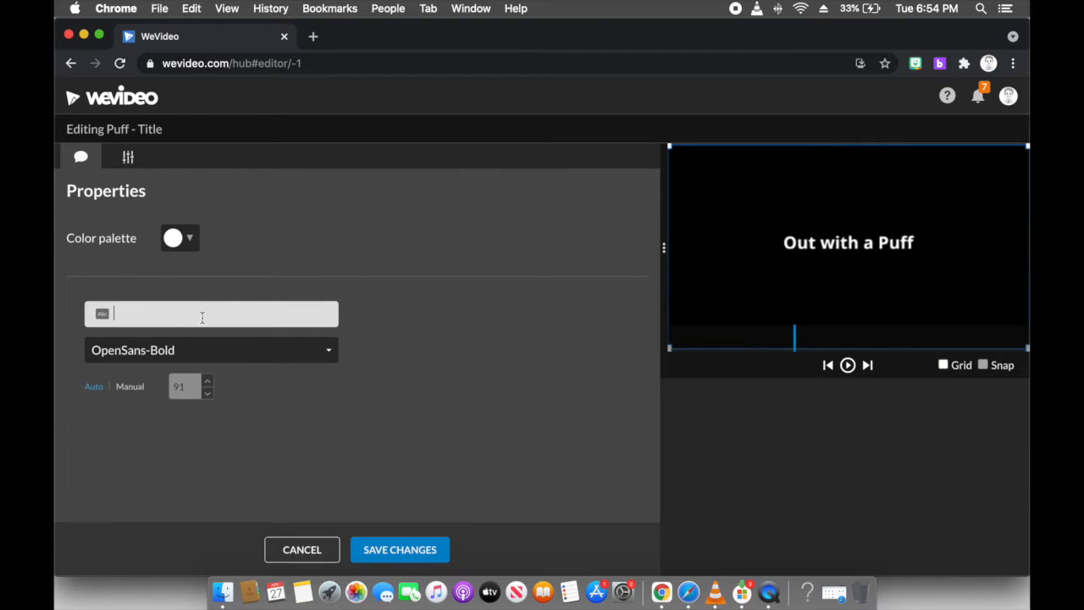
type("Mr.")
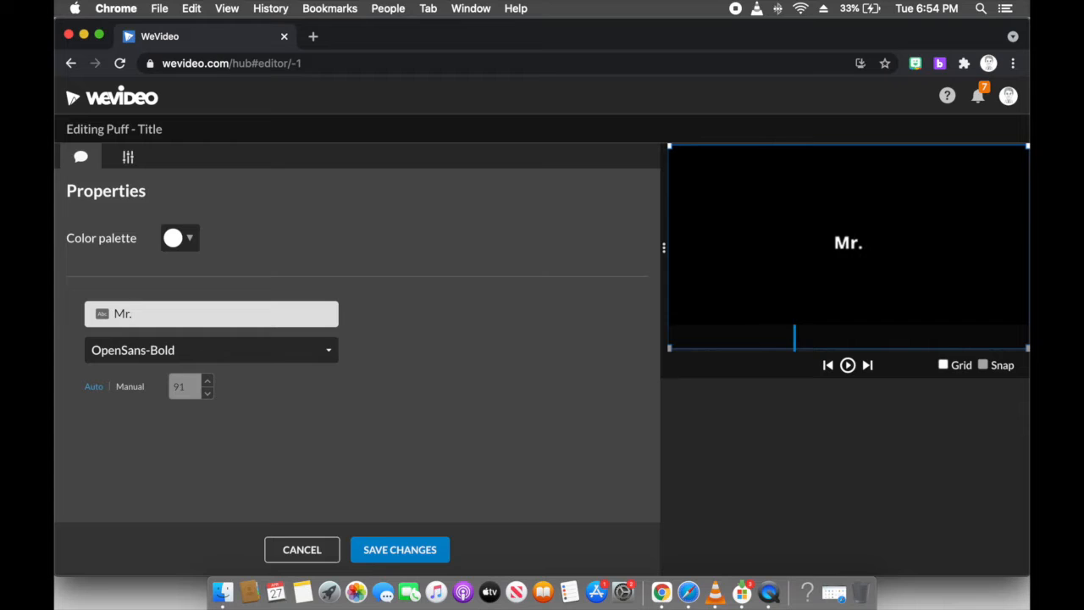
type("CL")
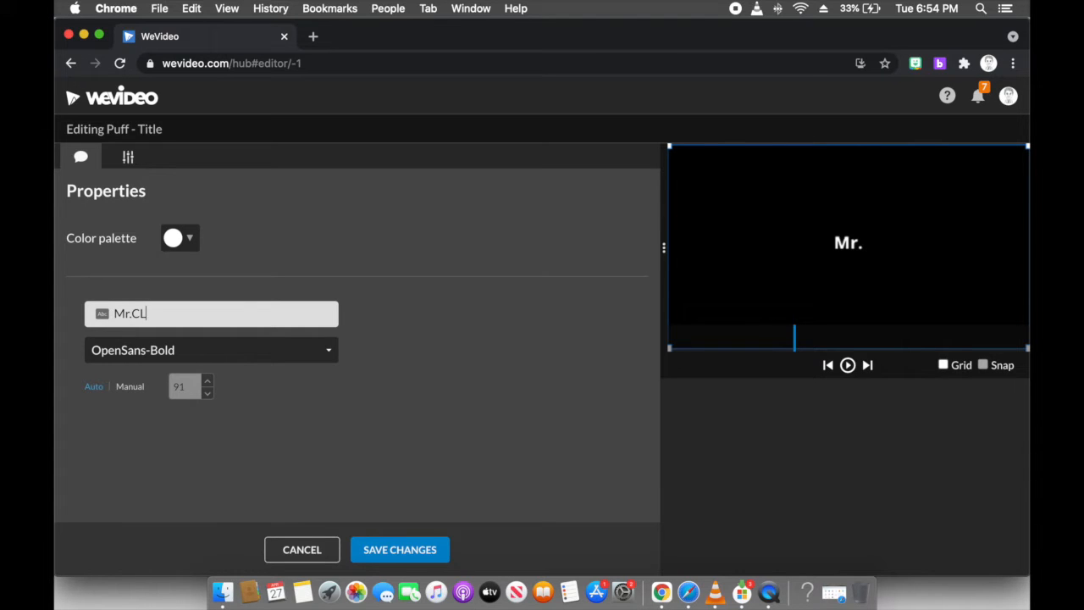
type("ancy")
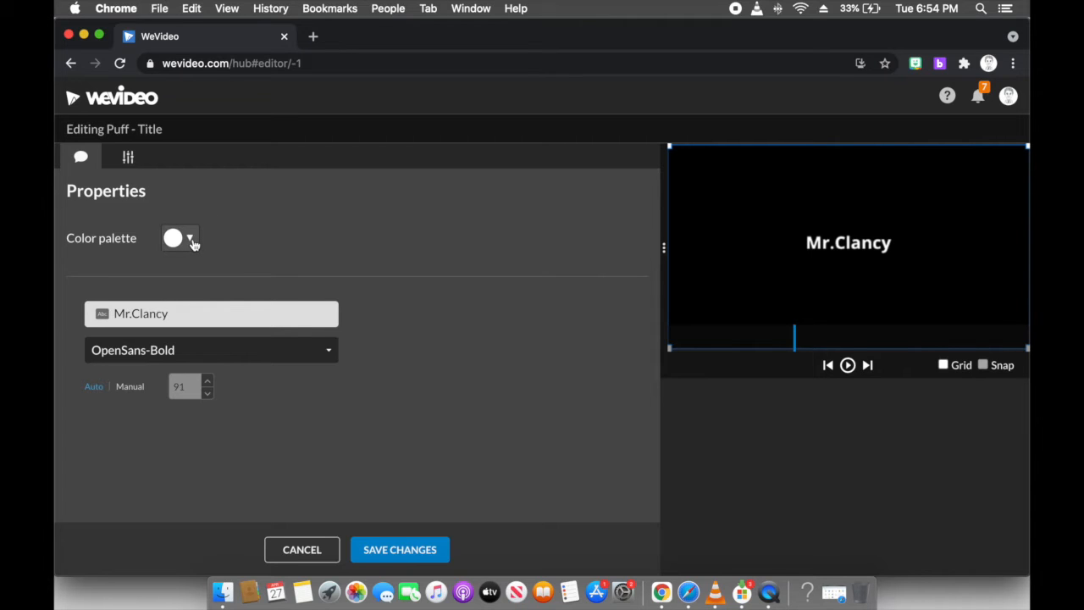
Step: Make the title red Creepster text at manual size 108 and save it into the timeline
left_click(173, 237)
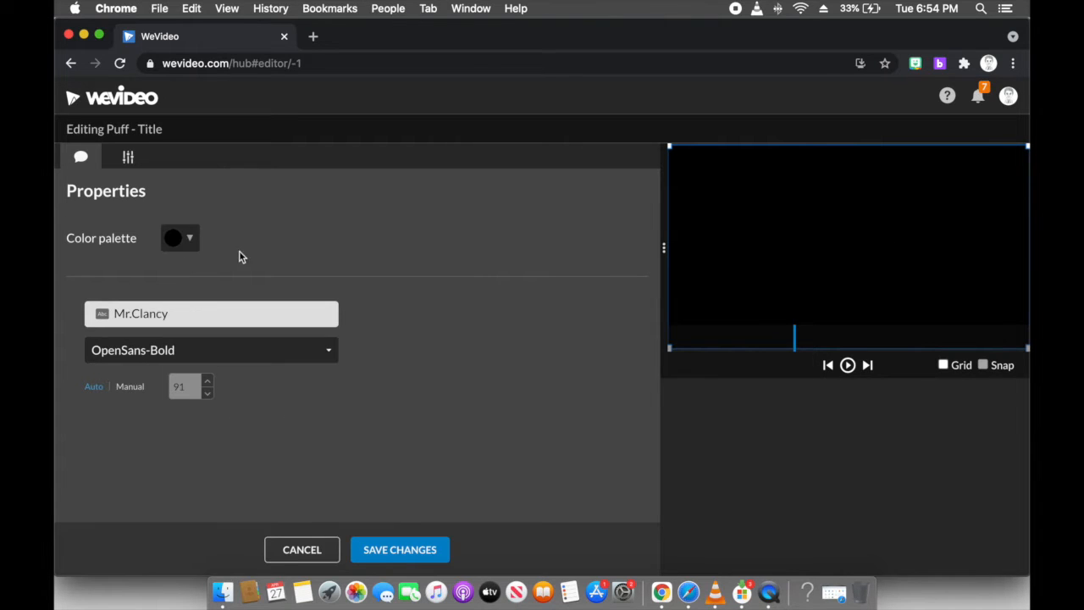
left_click(180, 237)
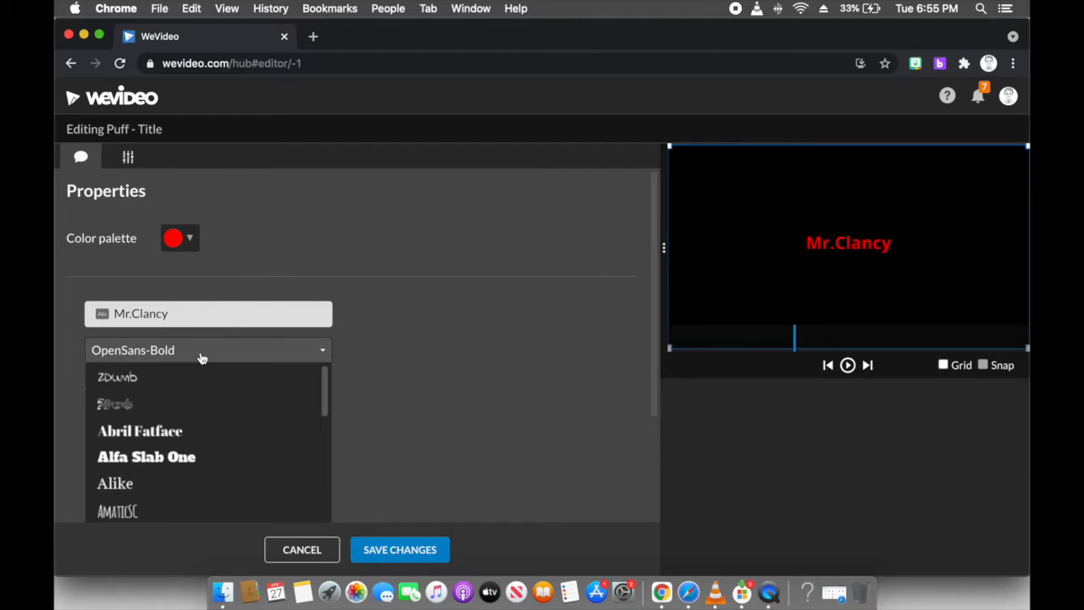
scroll("down", 3)
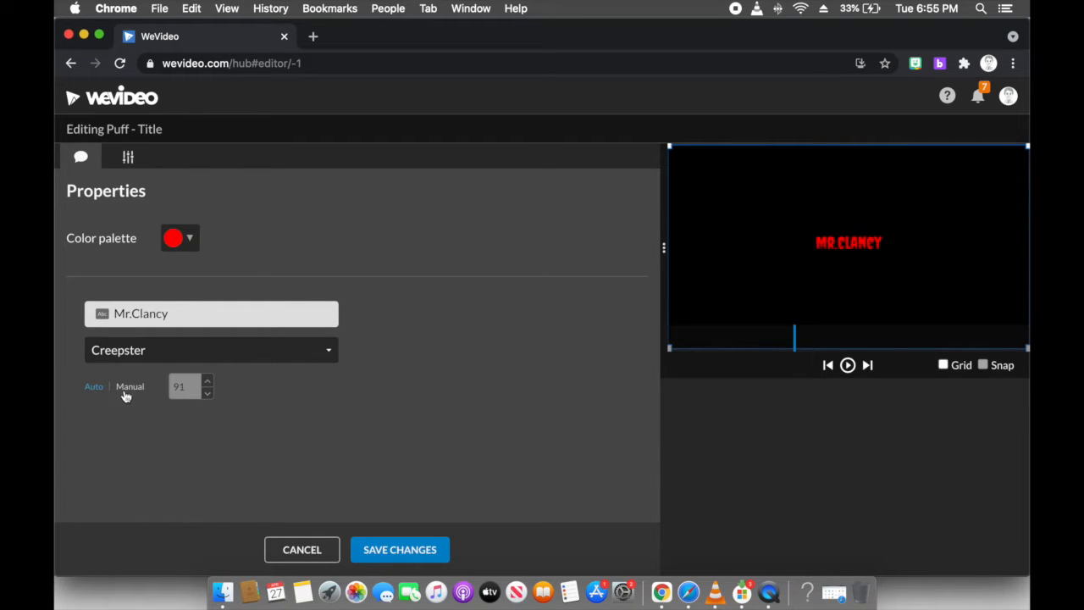
left_click(206, 381)
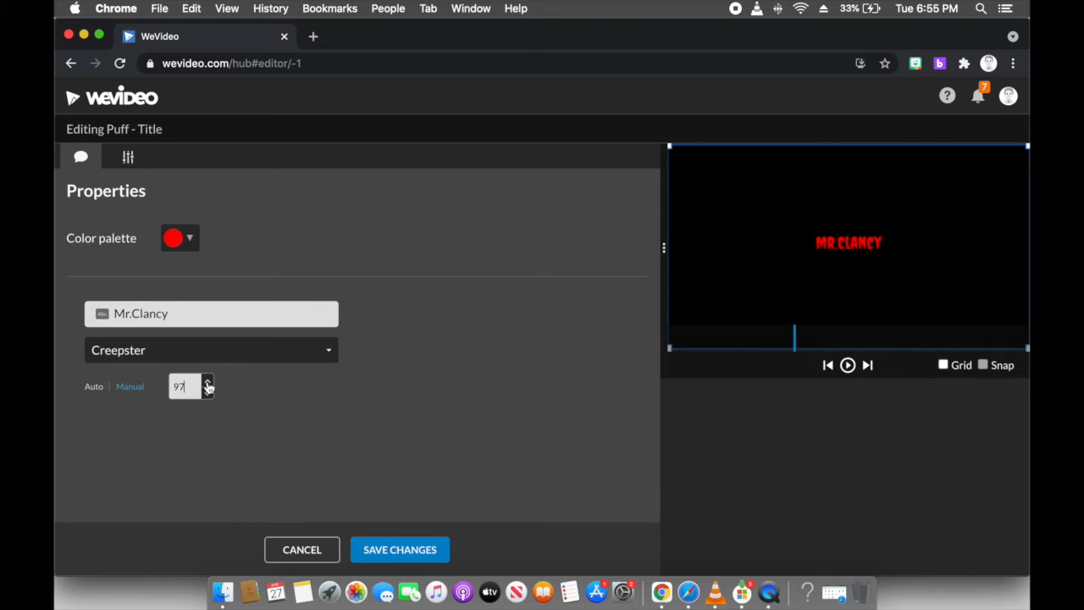
left_click(207, 383)
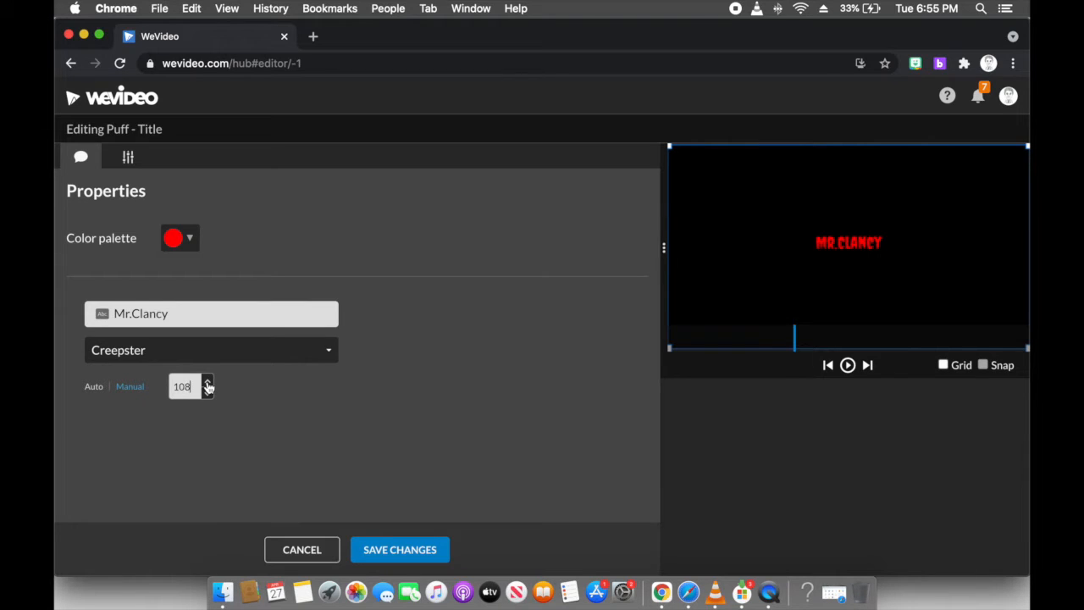
left_click(206, 383)
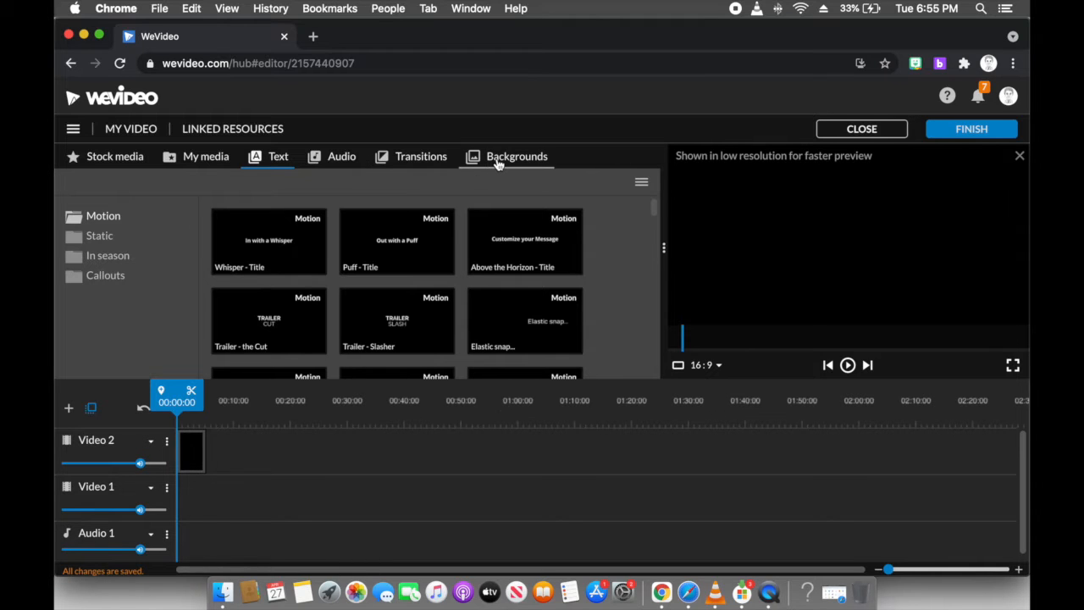
Step: Place the Red Streaks background on Video 1, preview it, and add a Free Music track to Audio 1
left_click(517, 156)
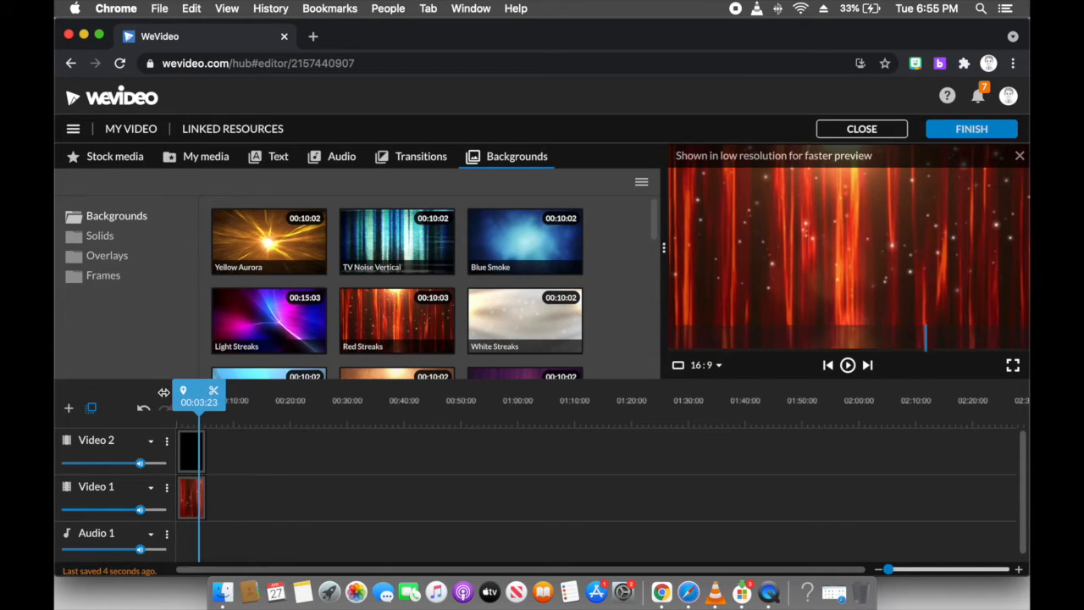
left_click(847, 364)
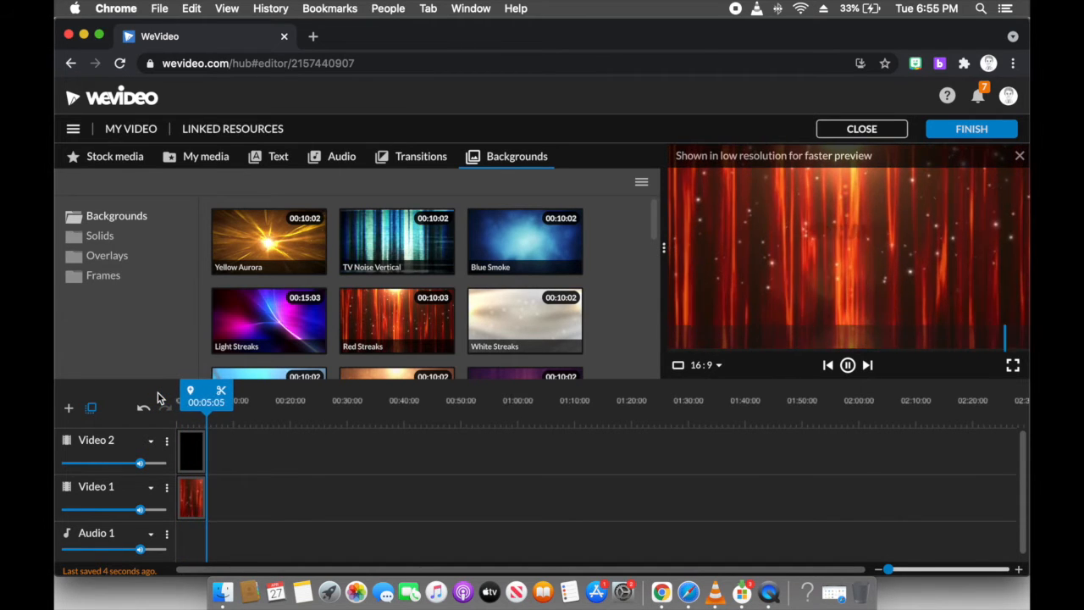
left_click(847, 366)
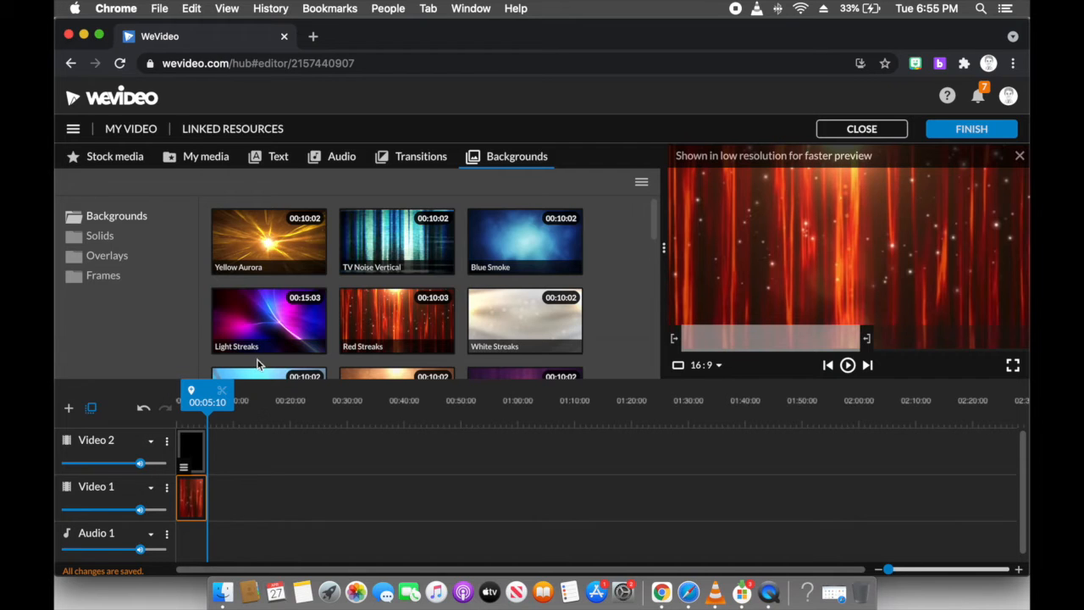
left_click(342, 156)
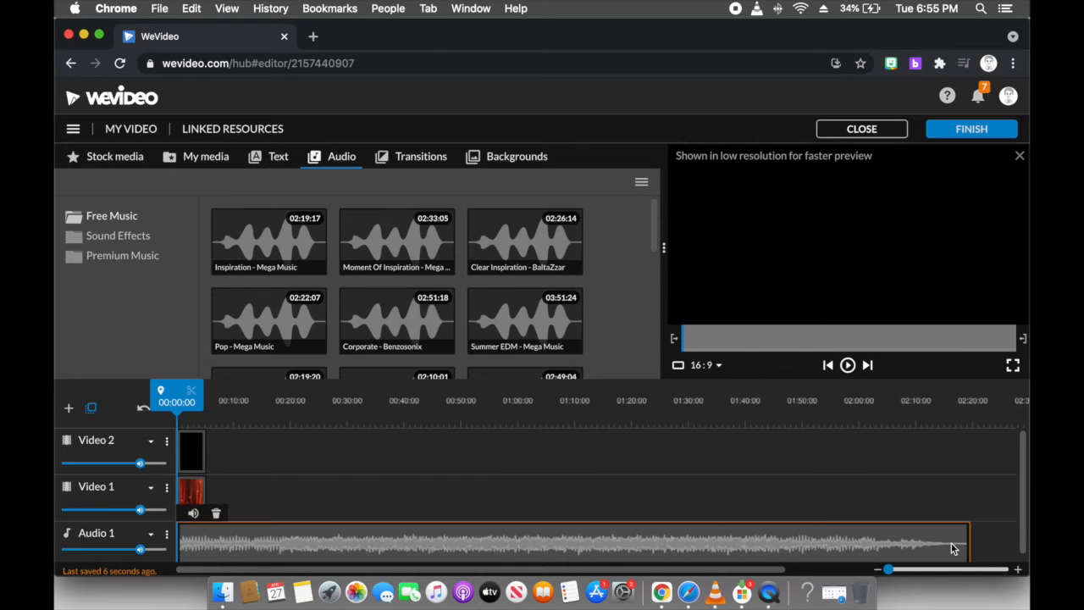
Step: Trim the music clip to end with the video clips, then replay from the start to check timing
left_click_drag(176, 393, 972, 393)
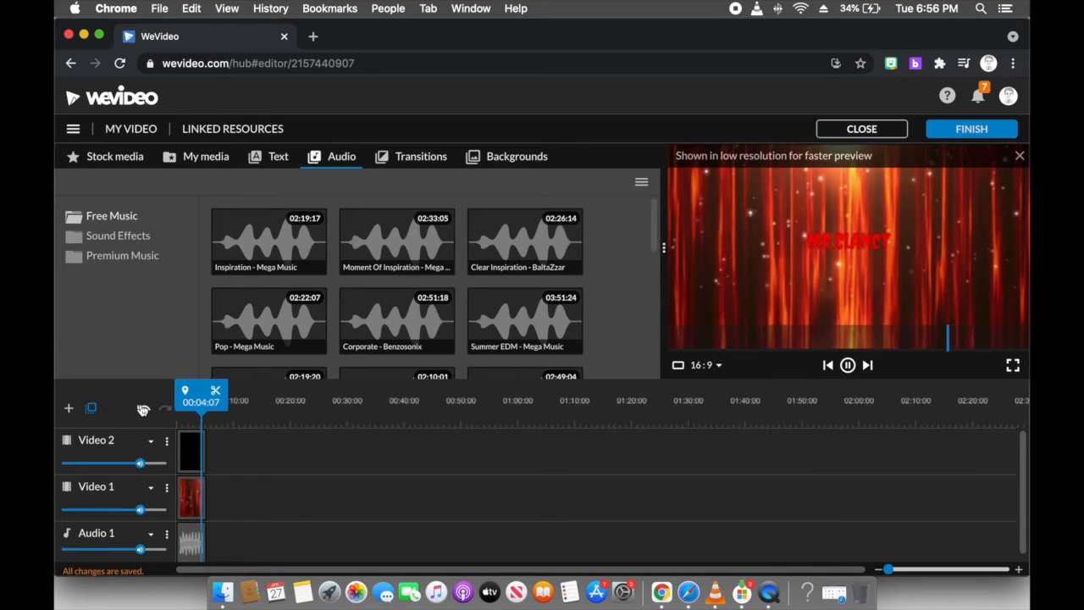
left_click_drag(202, 391, 178, 391)
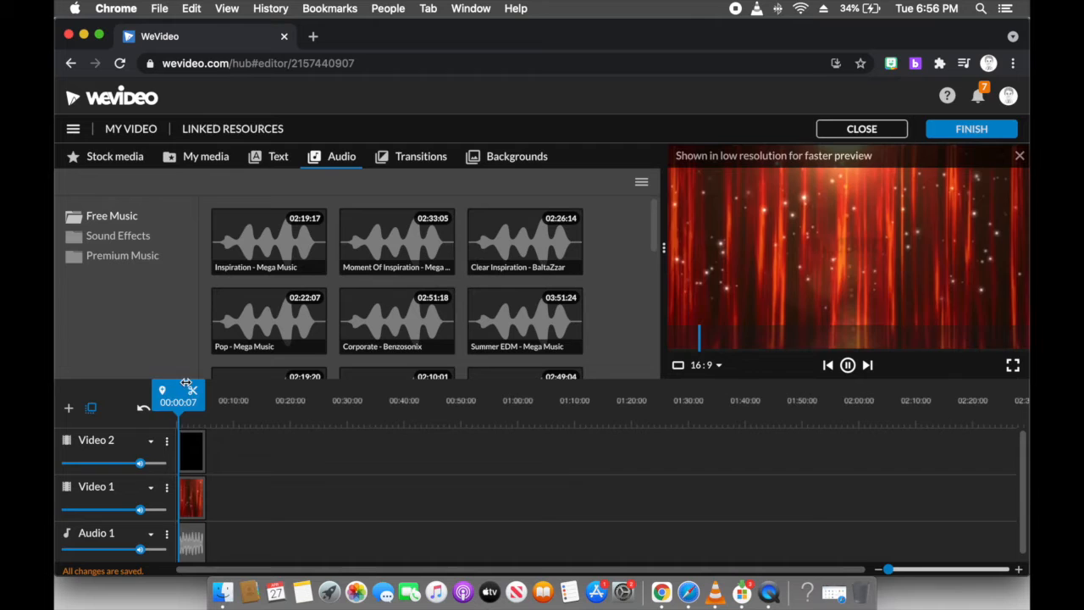
left_click(846, 366)
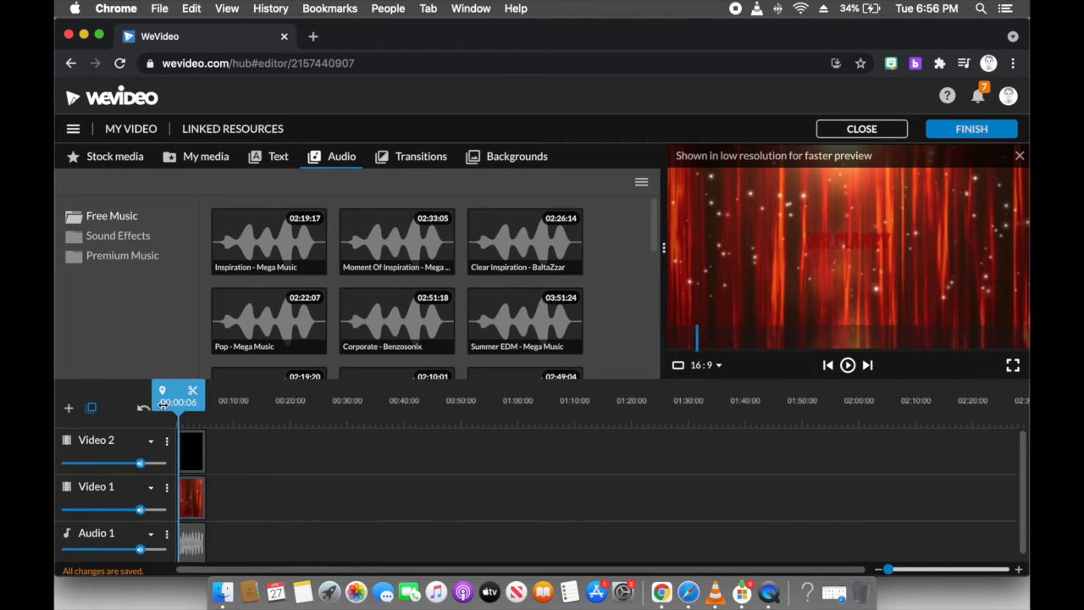
left_click_drag(176, 403, 206, 403)
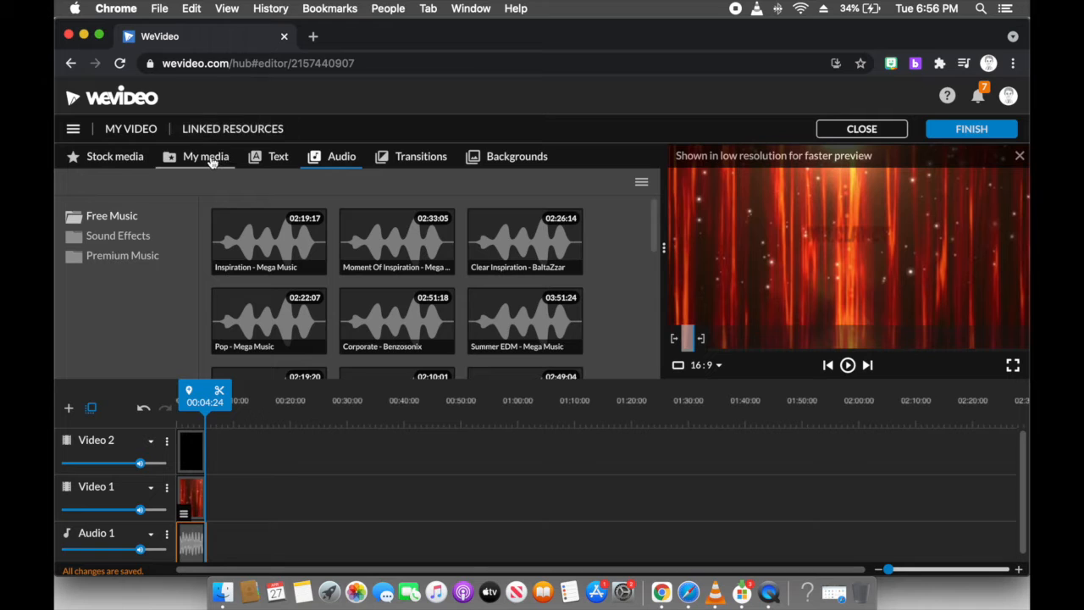
Step: Record a short webcam clip via Record > Webcam and save it to My media
left_click(205, 156)
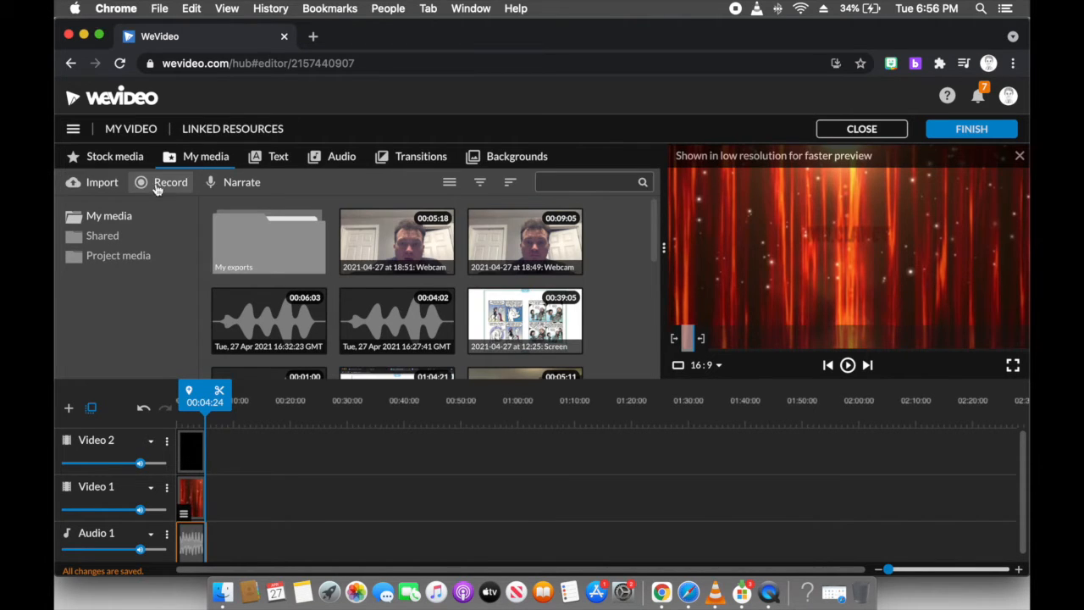
left_click(169, 183)
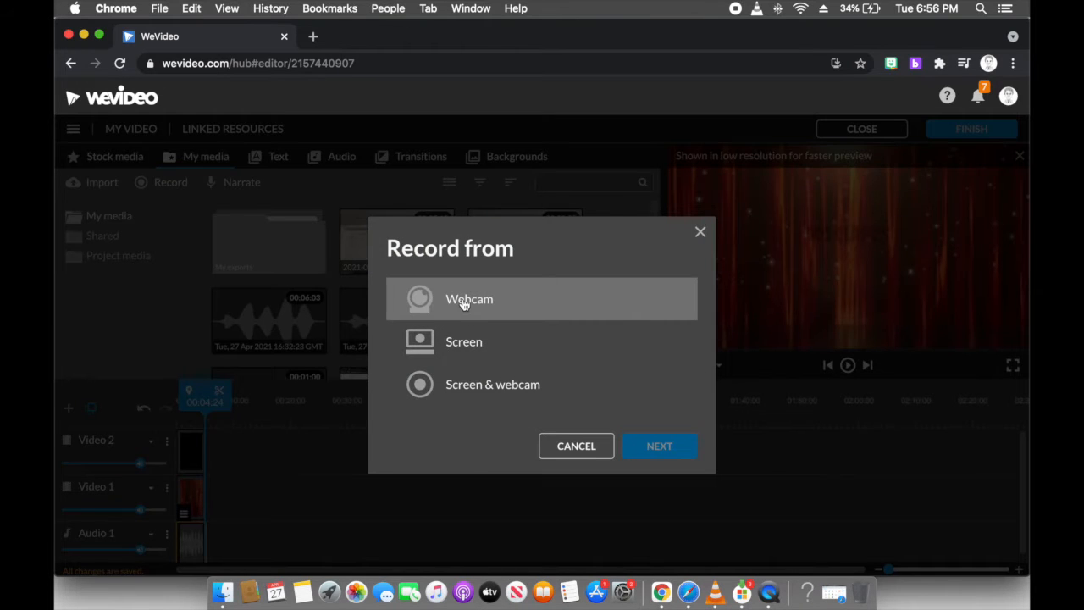
mouse_move(661, 447)
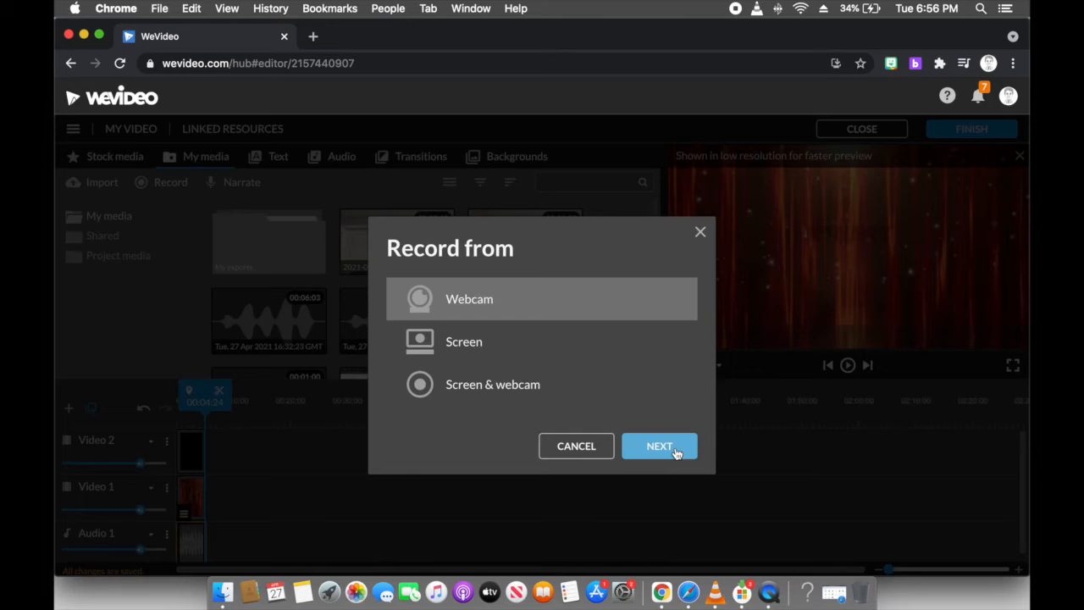
left_click(659, 446)
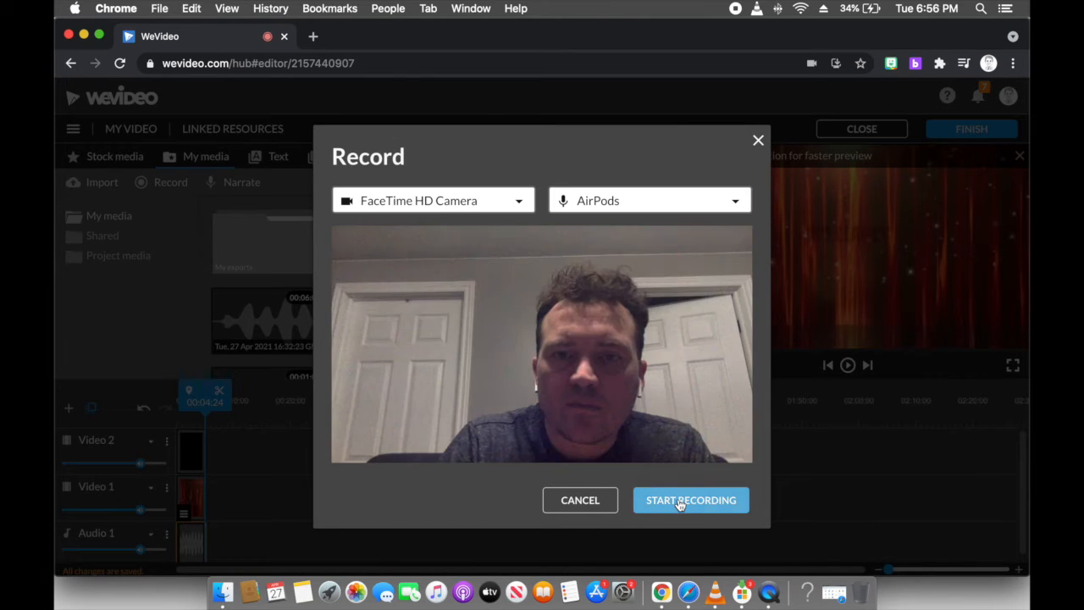
left_click(691, 500)
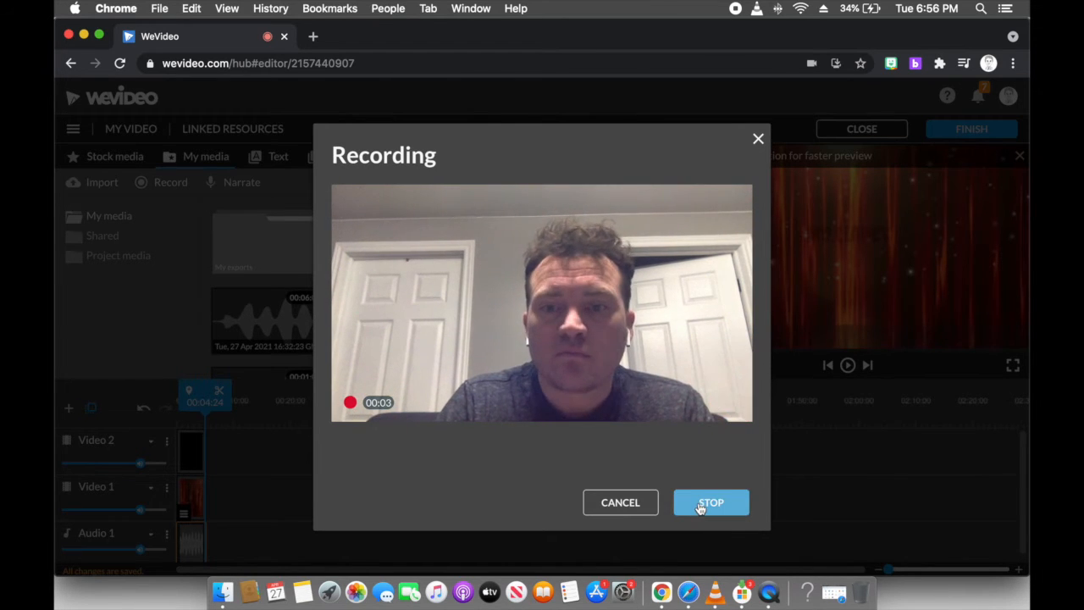
left_click(711, 501)
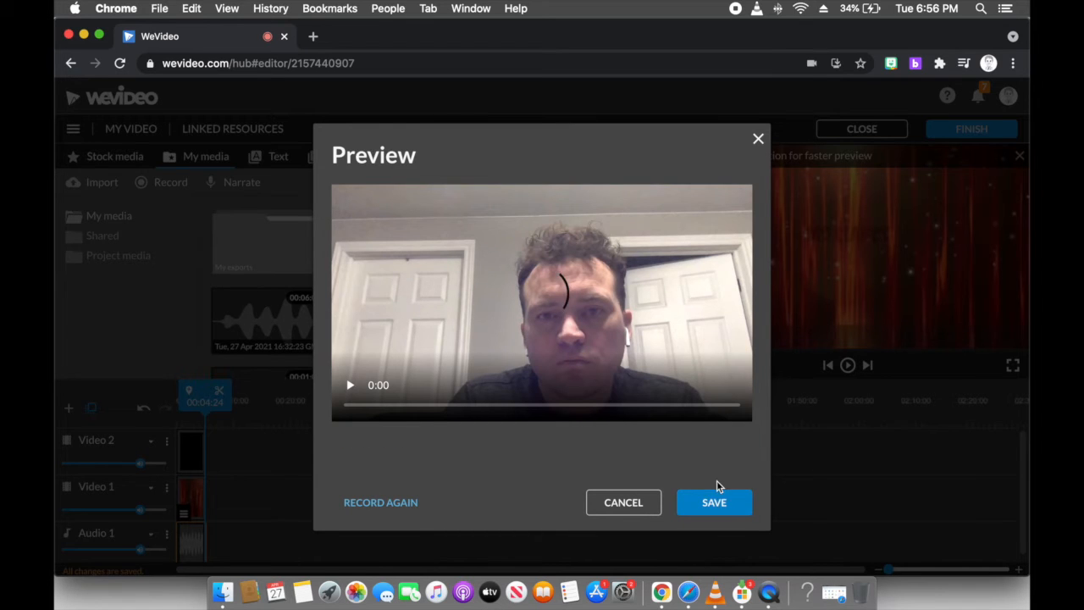
left_click(715, 502)
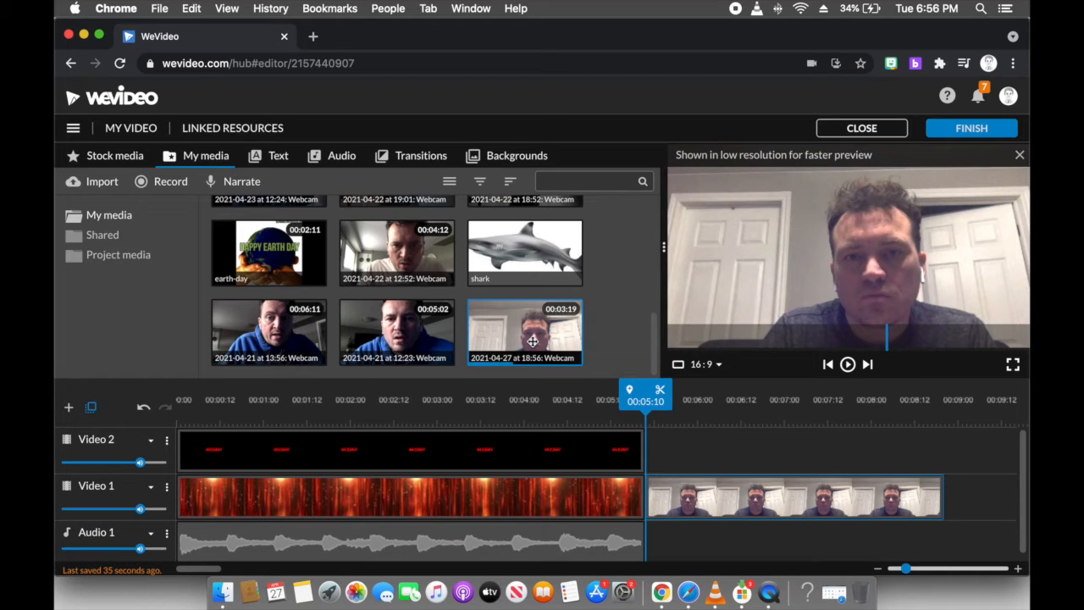
mouse_move(608, 349)
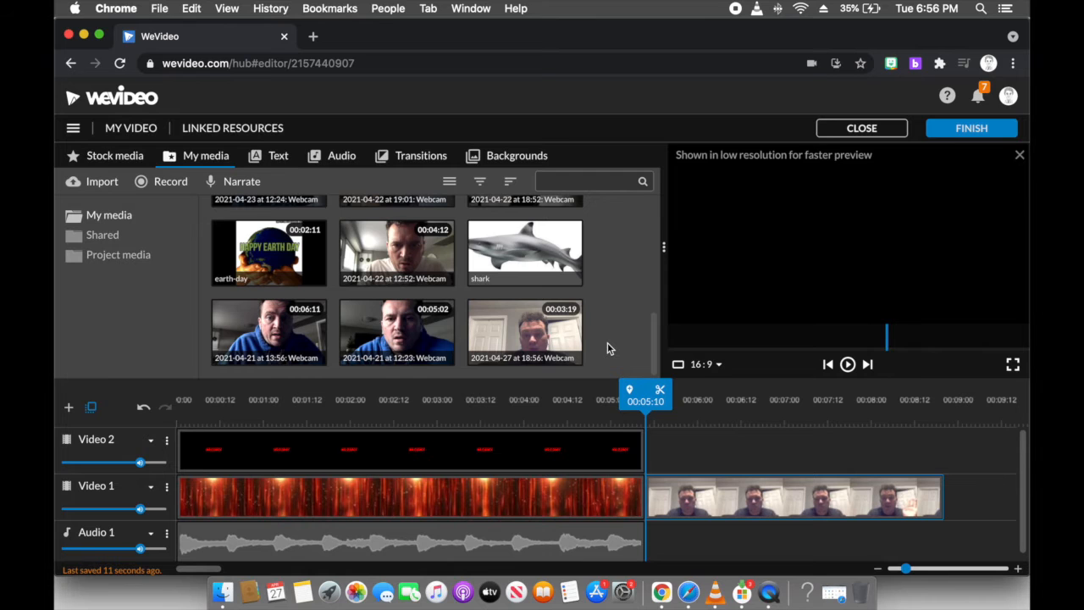
Step: Drag the shark image from My media onto Video 1 after the webcam clips
left_click(525, 252)
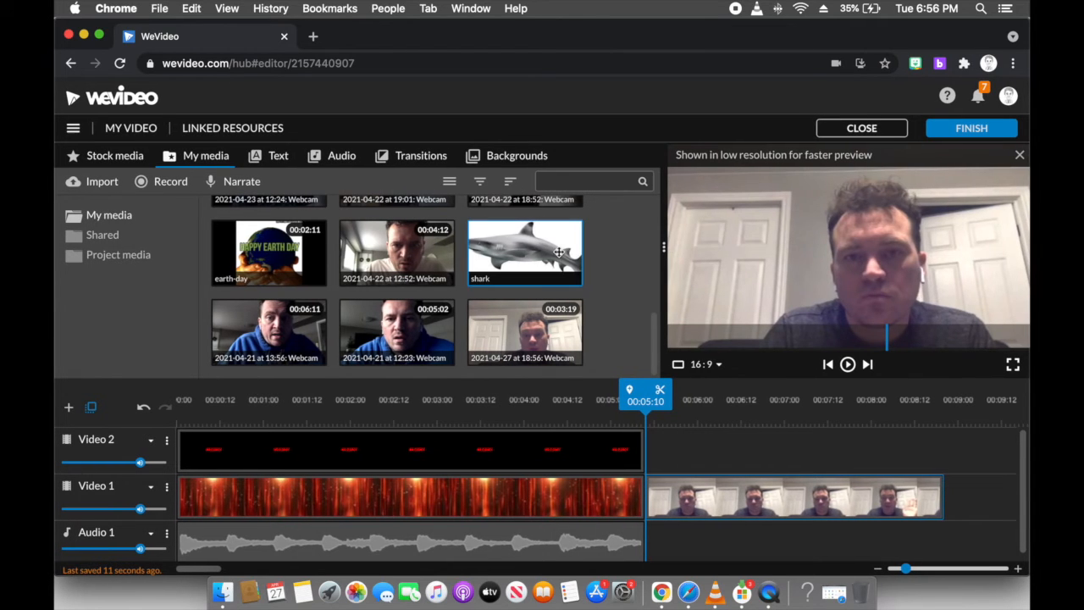
left_click_drag(525, 253, 972, 542)
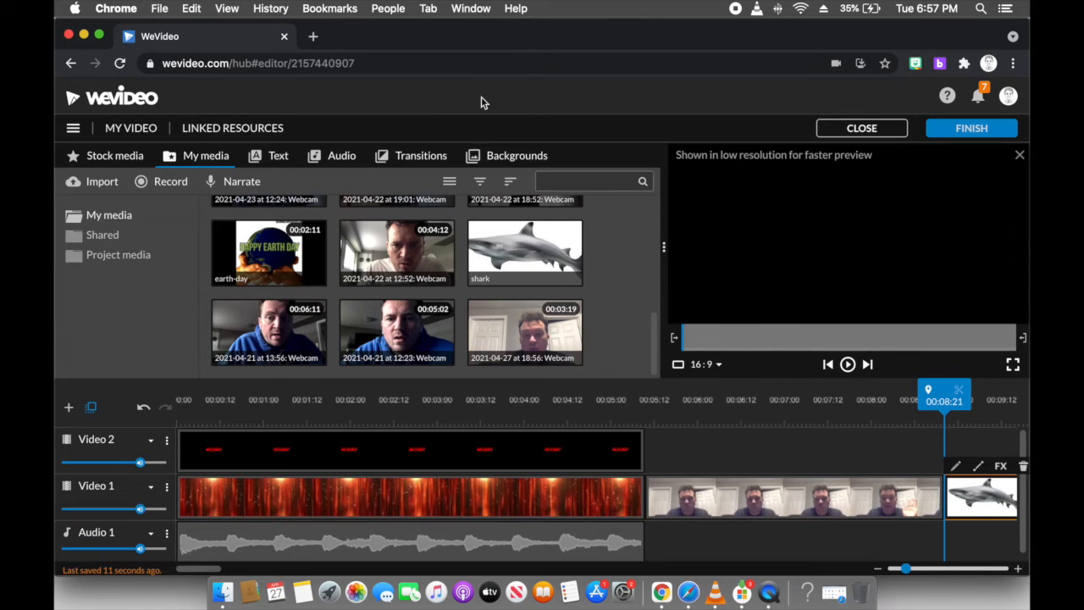
Step: Browse the Transitions library, then leave the project so an empty new editor opens
left_click(420, 156)
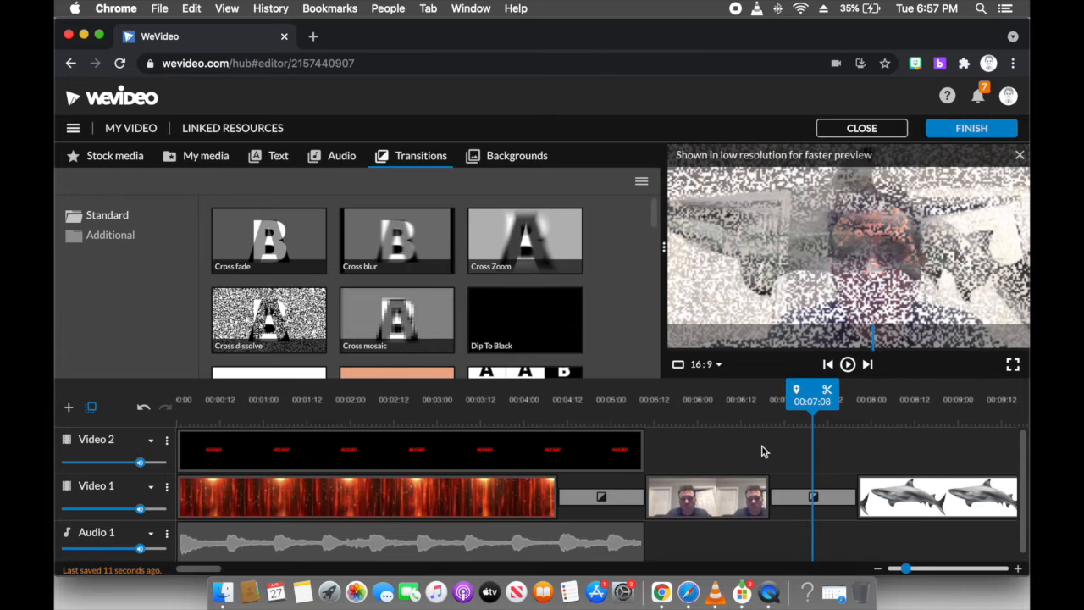
scroll("right", 3)
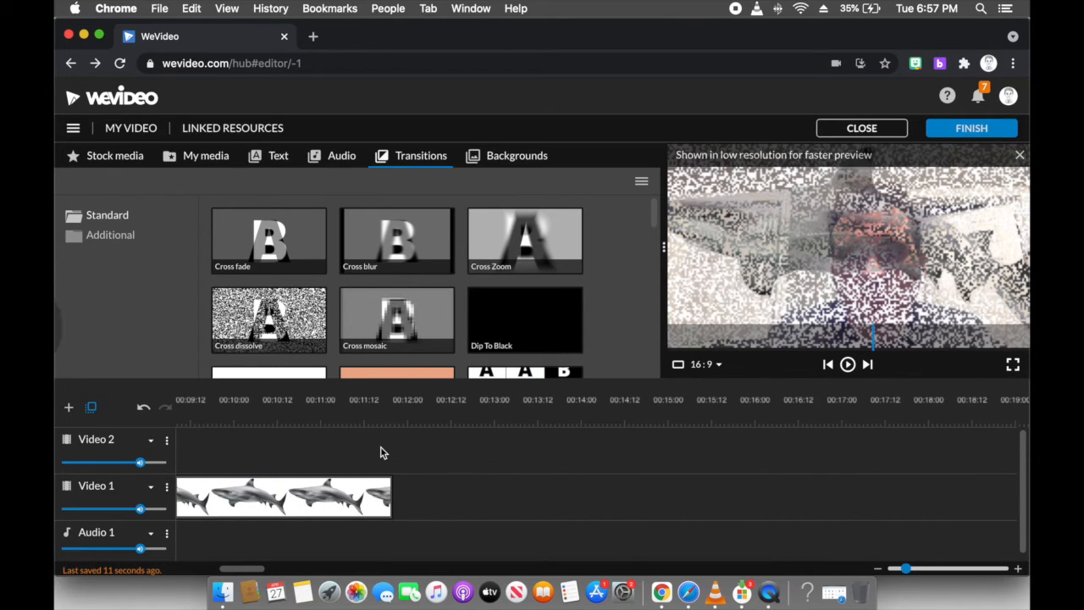
left_click(205, 156)
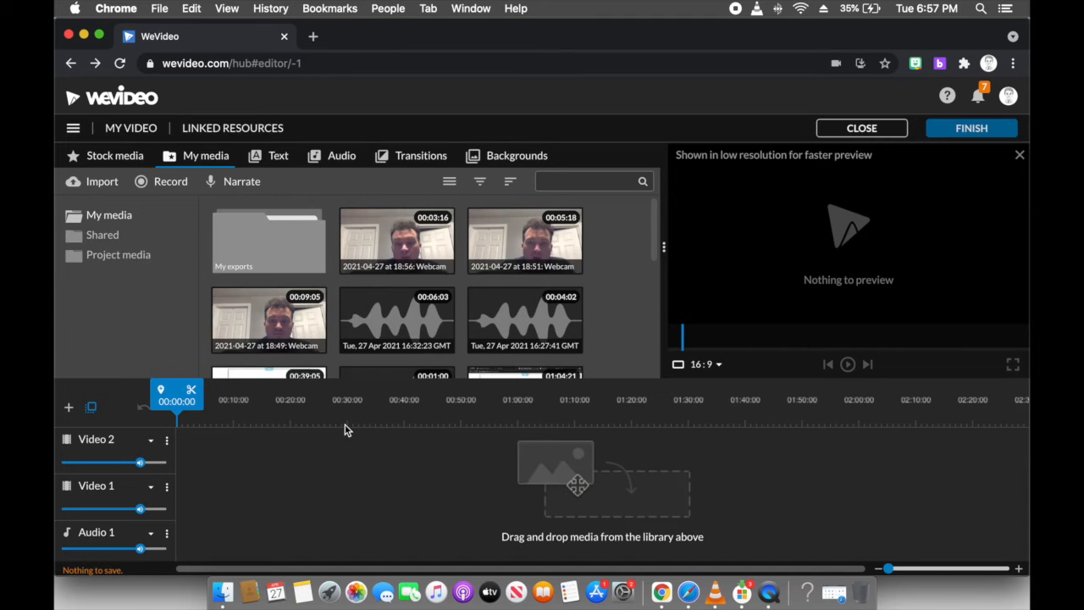
mouse_move(220, 241)
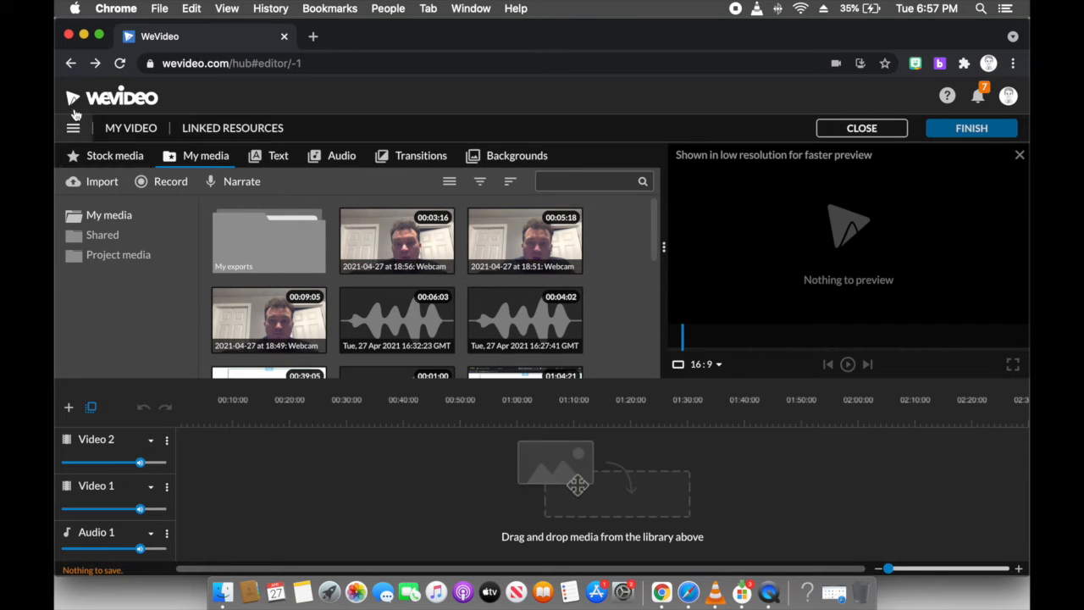
Step: Return to the WeVideo hub and reopen the most recent My Video project
left_click(860, 129)
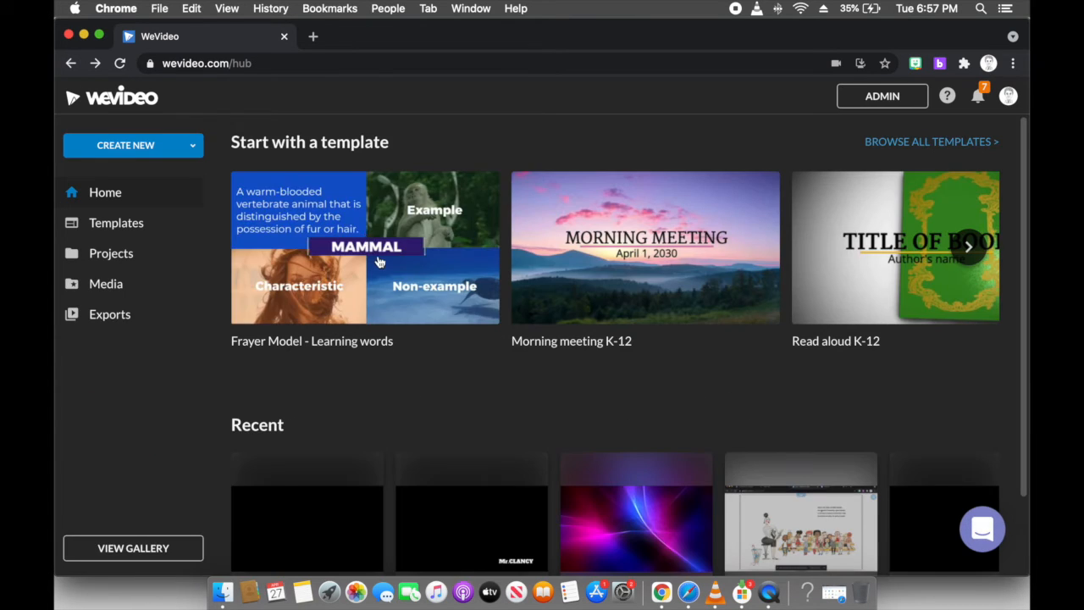
scroll("down", 3)
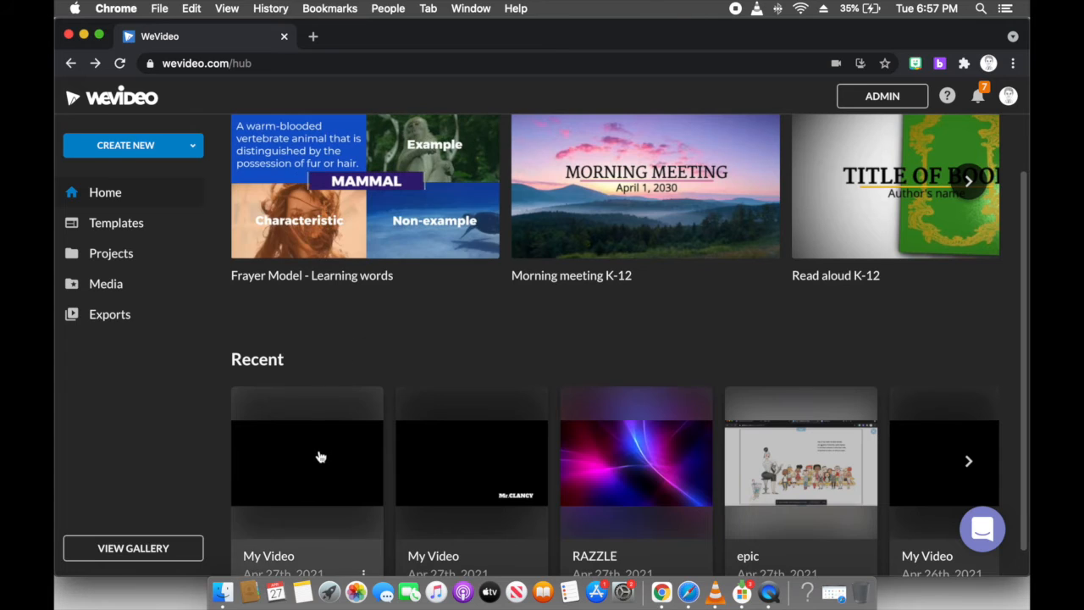
left_click(307, 457)
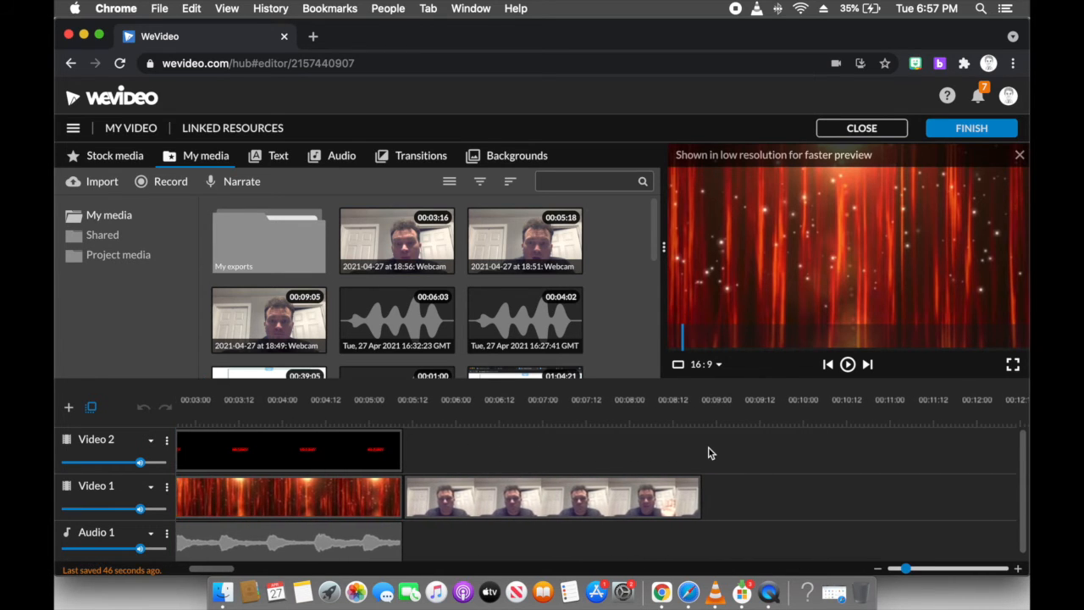
Step: Place the shark image after the webcam clips, enable Crop and adjust its Scale in the frame
scroll("down", 3)
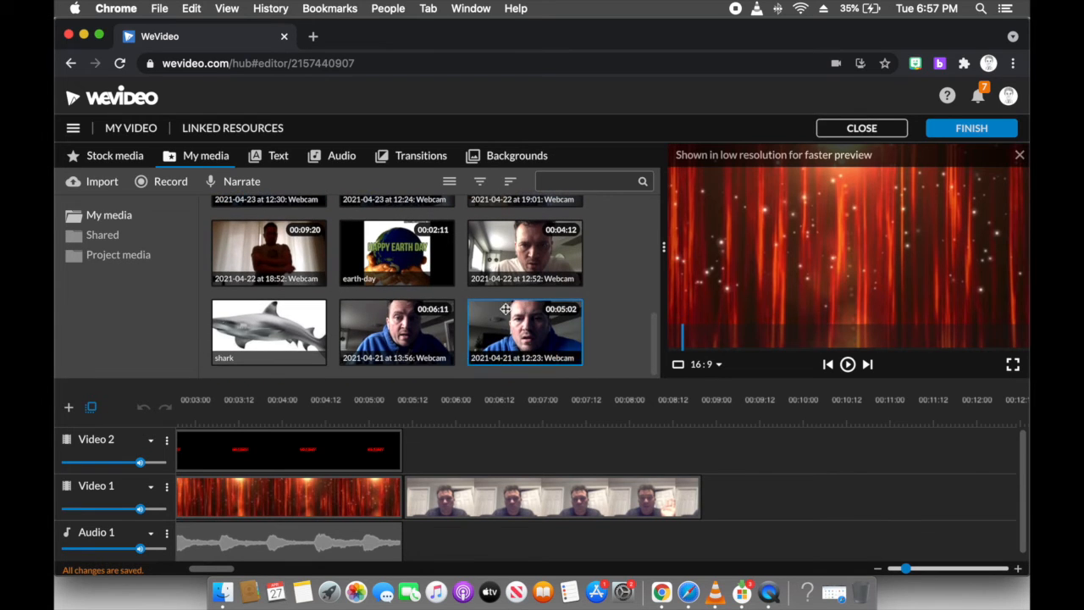
left_click_drag(268, 330, 749, 448)
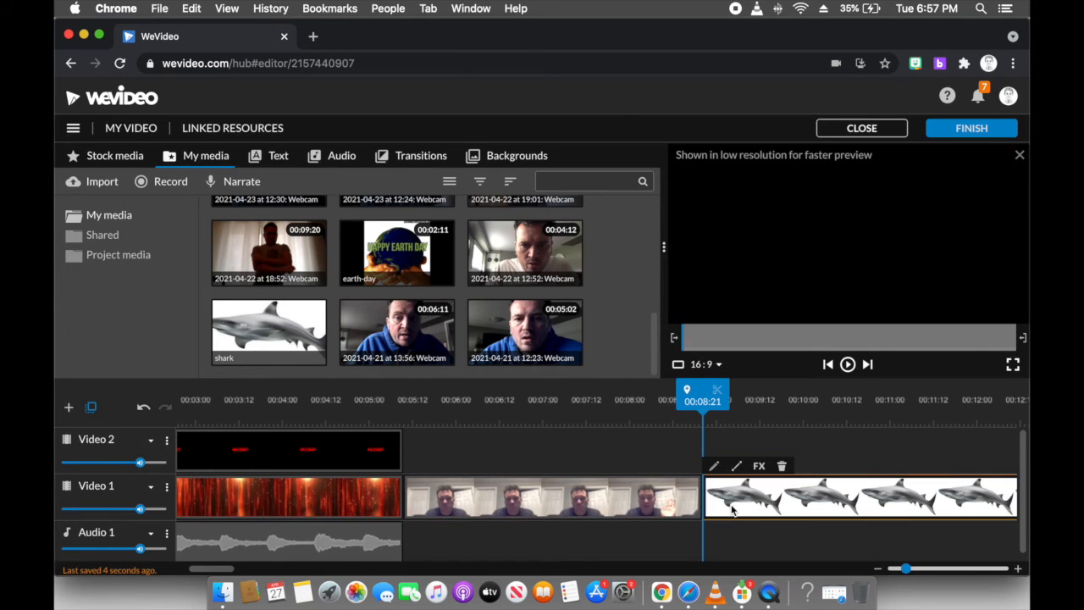
left_click(715, 464)
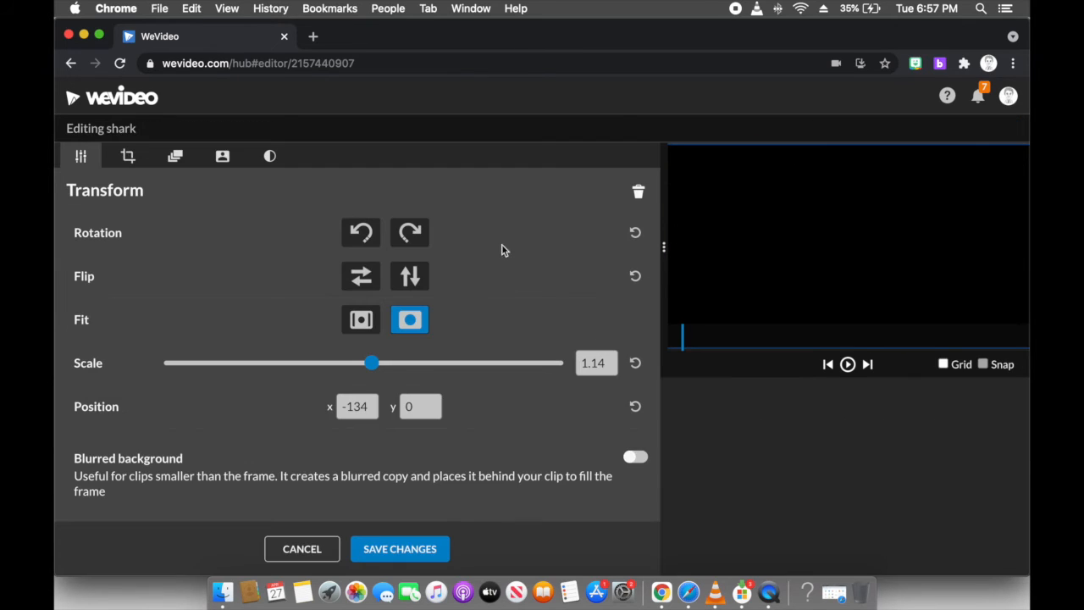
left_click(129, 156)
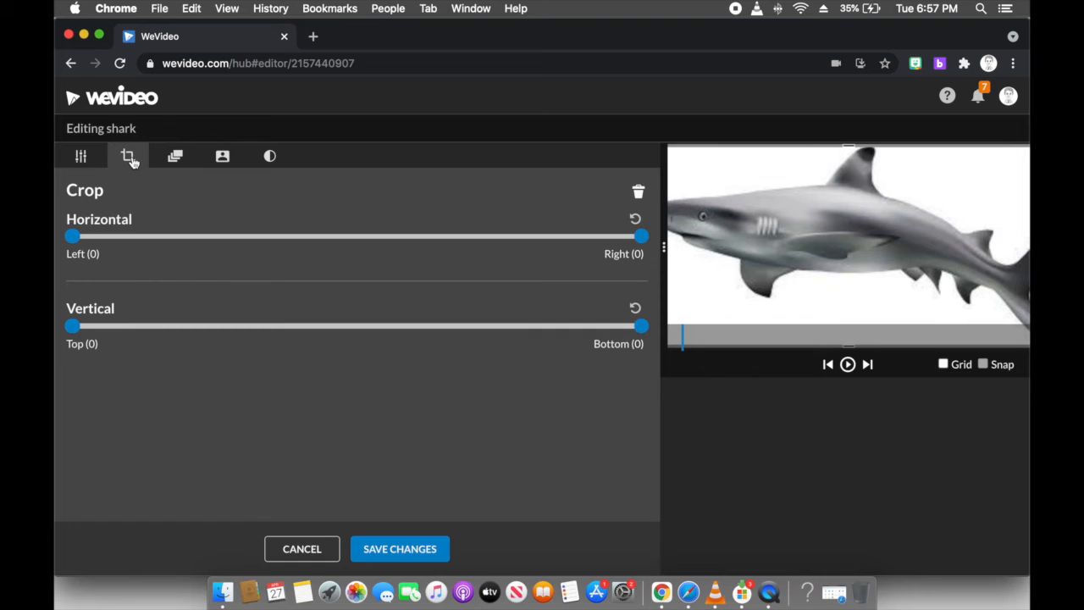
mouse_move(156, 158)
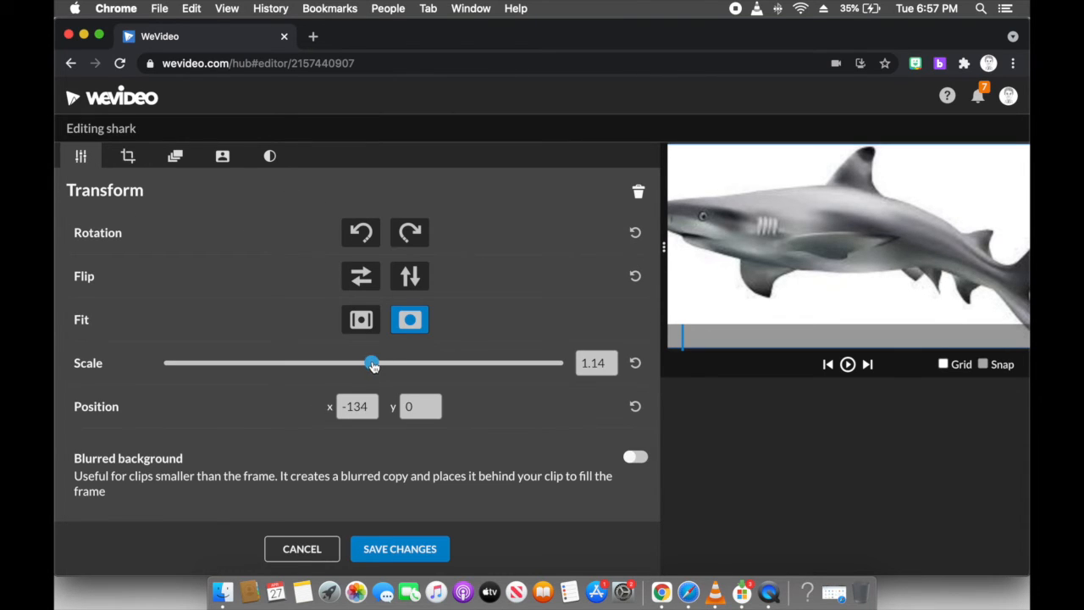
left_click_drag(373, 362, 271, 362)
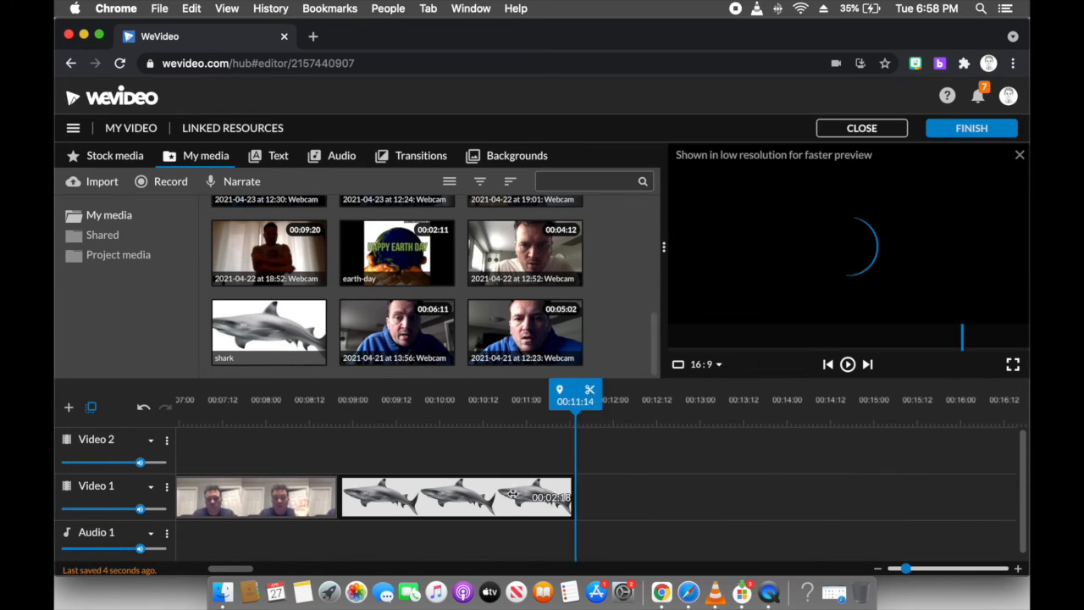
left_click(415, 495)
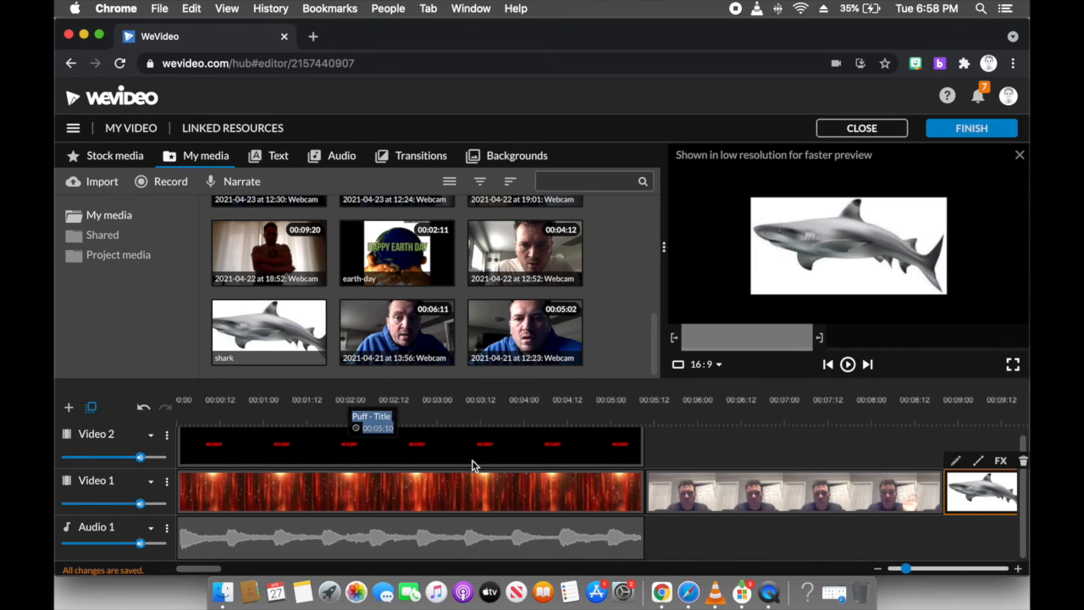
mouse_move(945, 144)
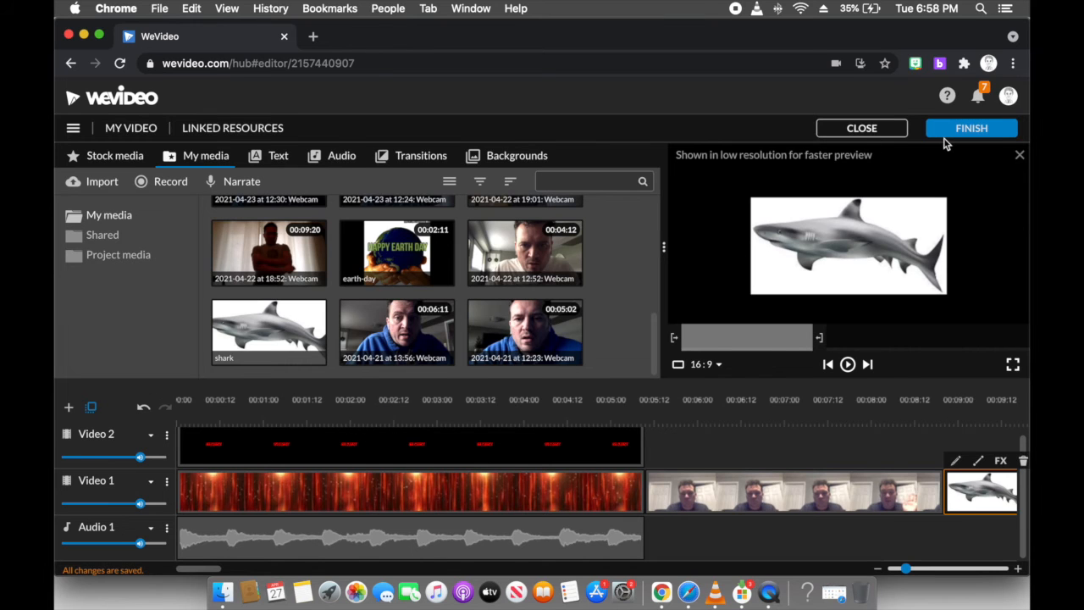
Step: Start an export titled CLANCY in Video format at SD resolution
left_click(972, 129)
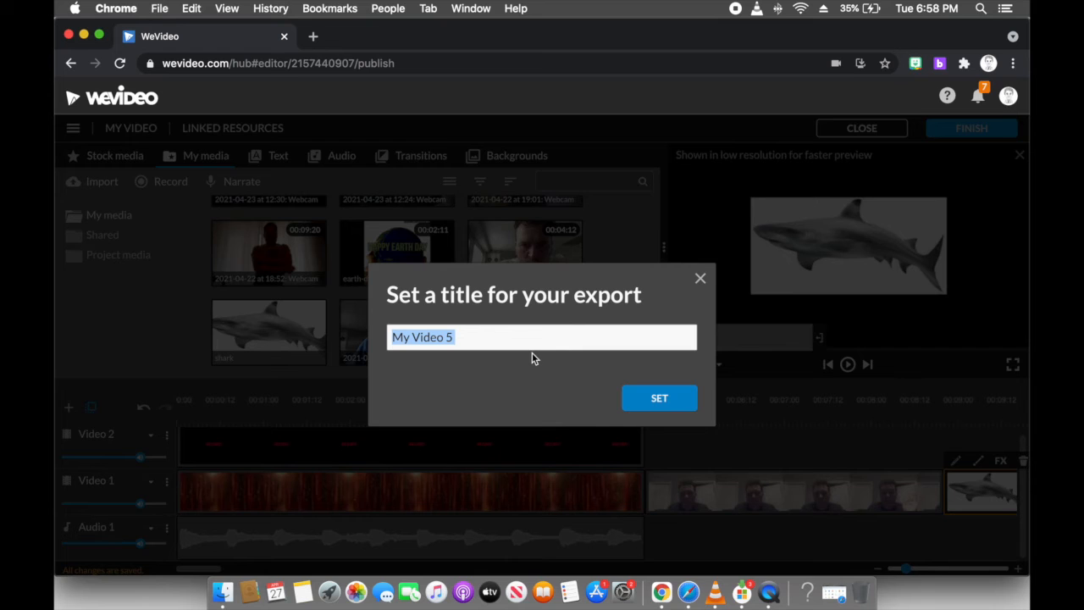
type("C")
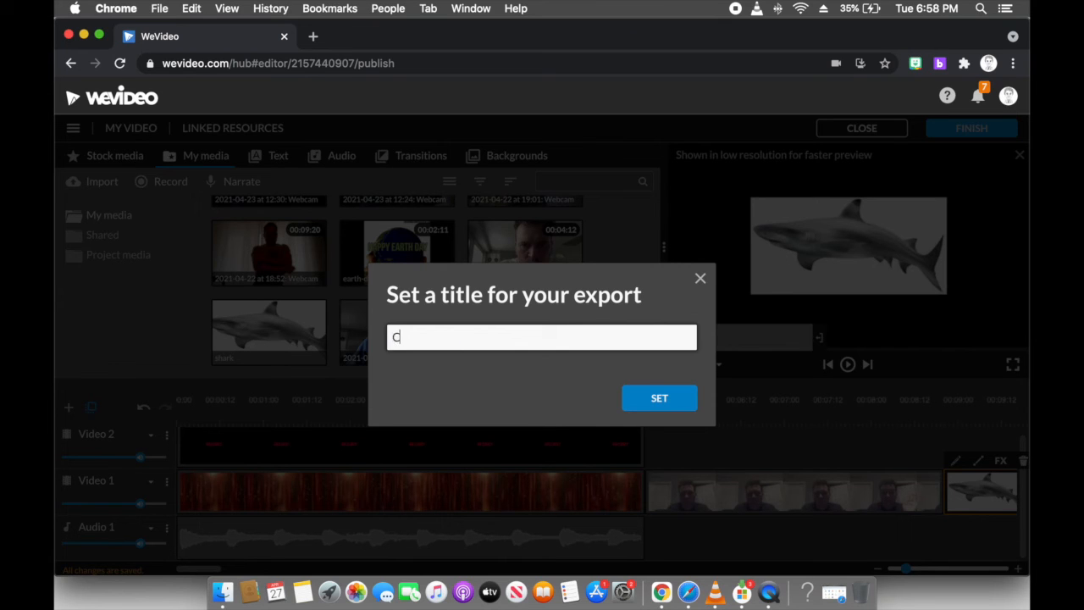
type("LANCY")
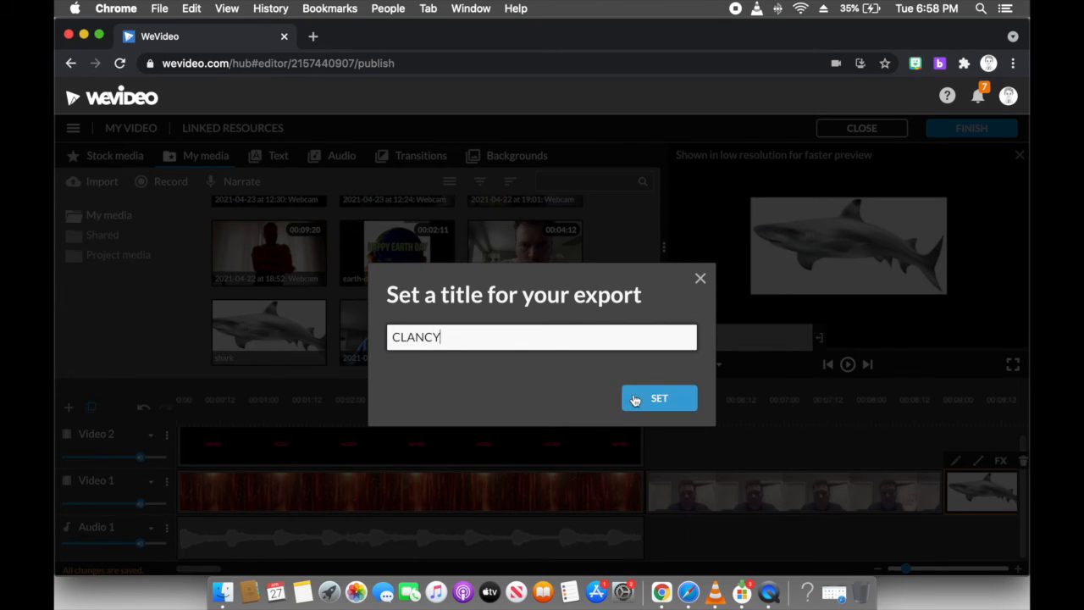
left_click(659, 398)
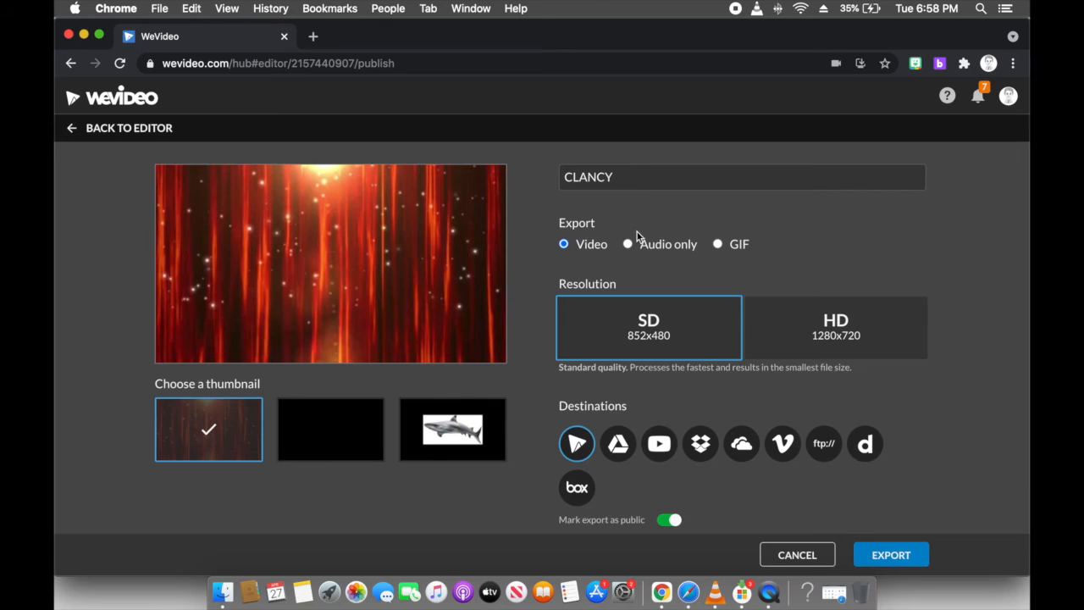
mouse_move(660, 288)
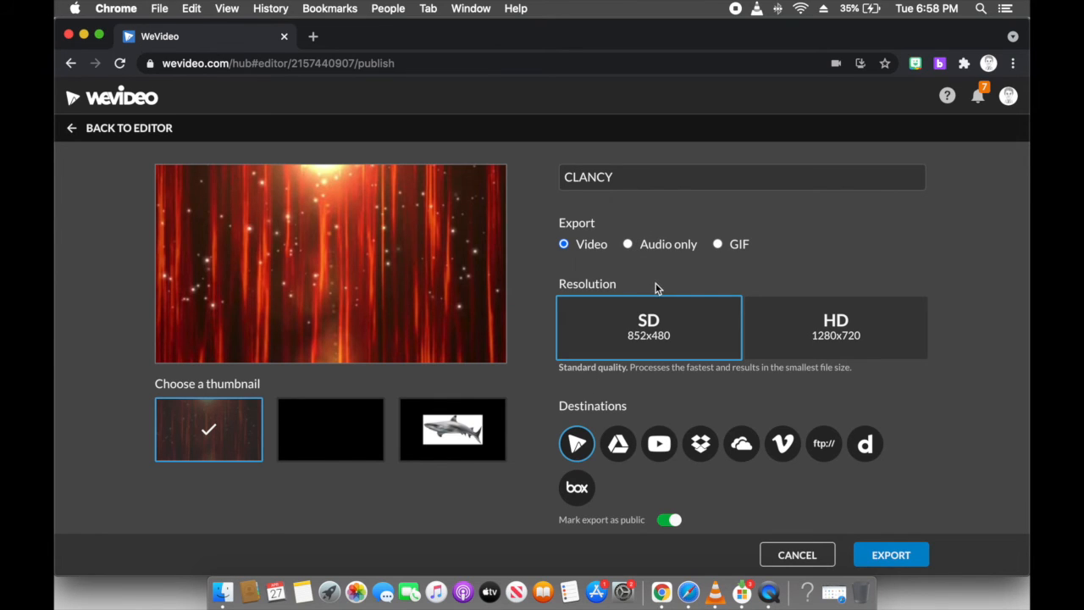
mouse_move(664, 325)
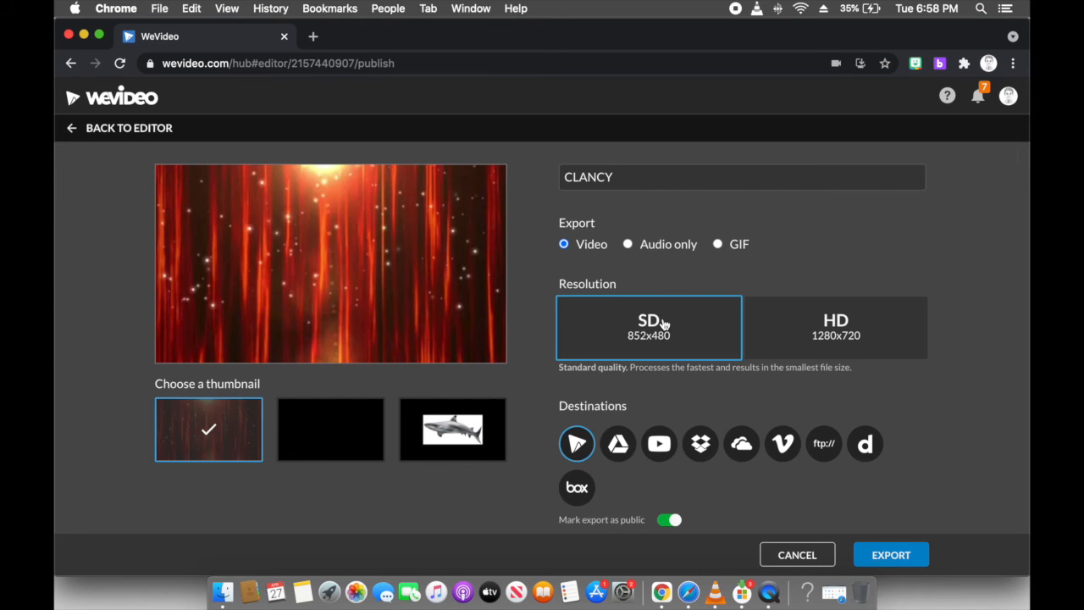
mouse_move(630, 329)
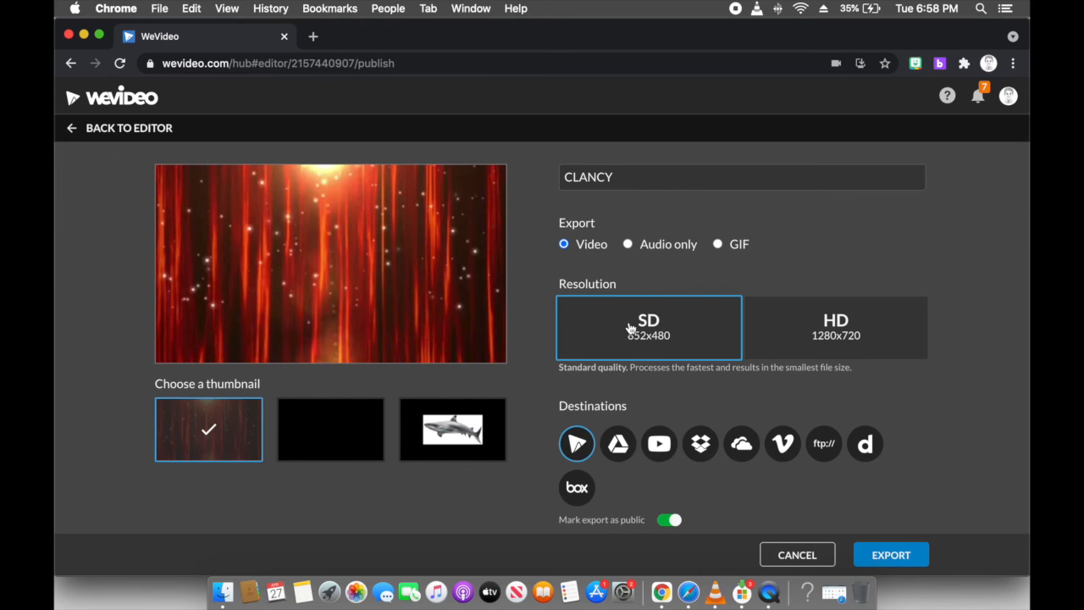
left_click(891, 554)
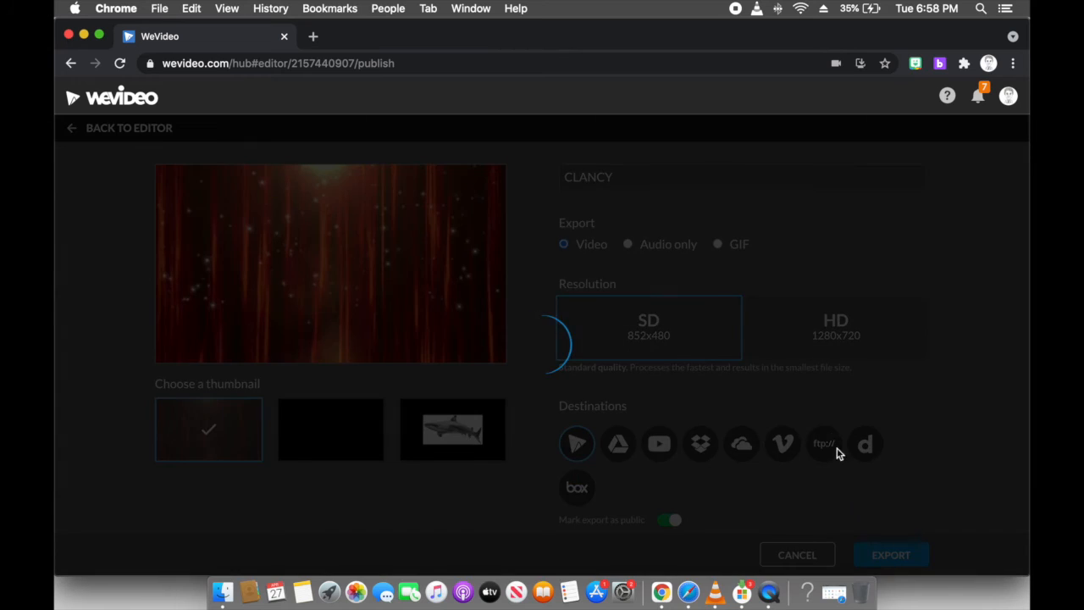
Step: Let the CLANCY export finish with its share link copied and switch to the Untitled Post Gimkit tab
left_click(891, 554)
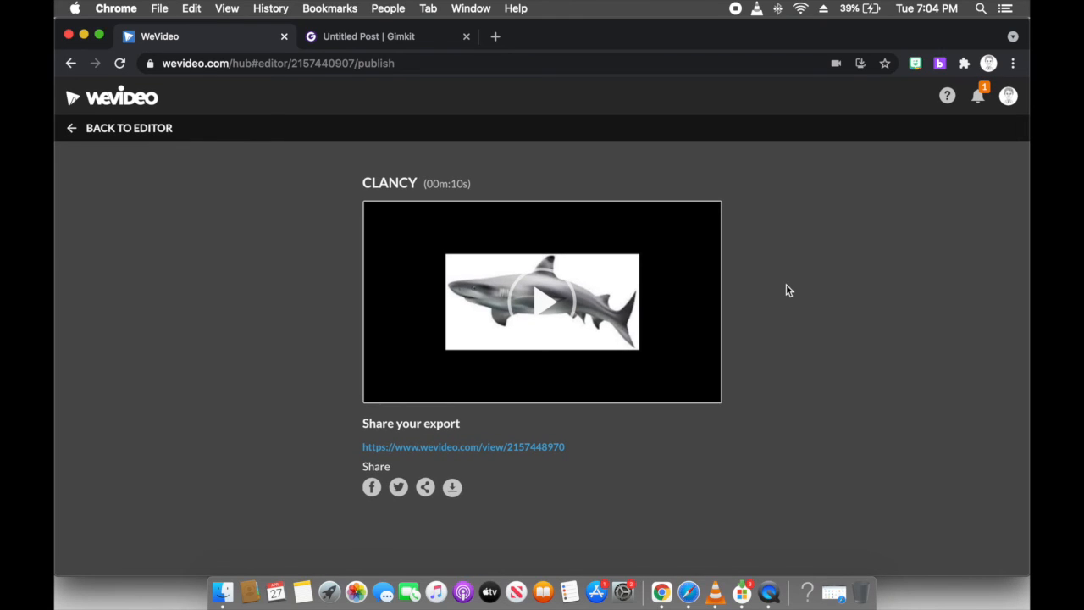
mouse_move(664, 309)
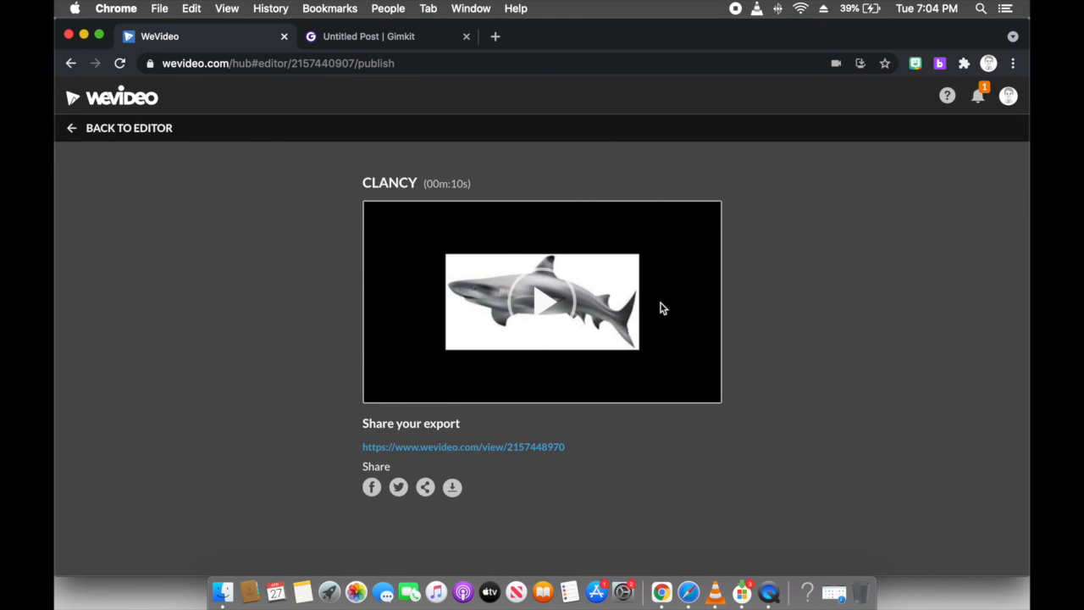
mouse_move(654, 439)
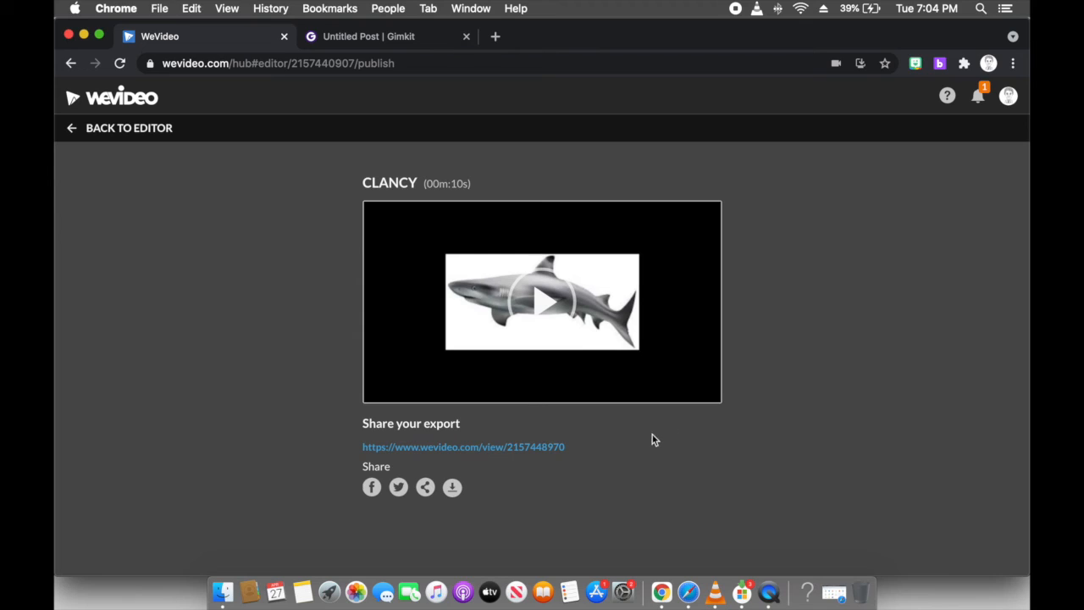
mouse_move(596, 450)
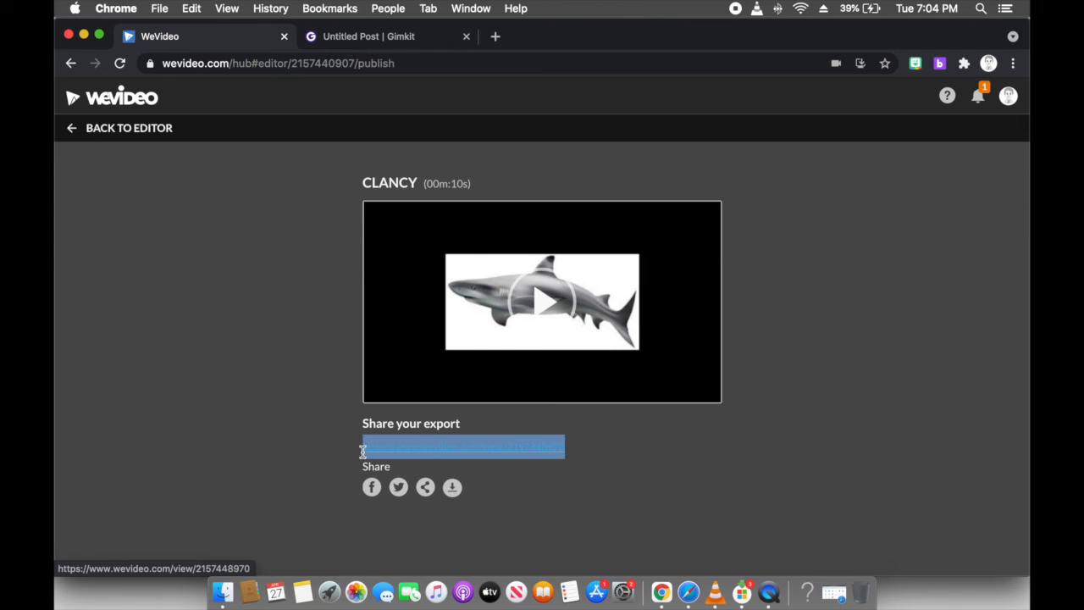
mouse_move(616, 461)
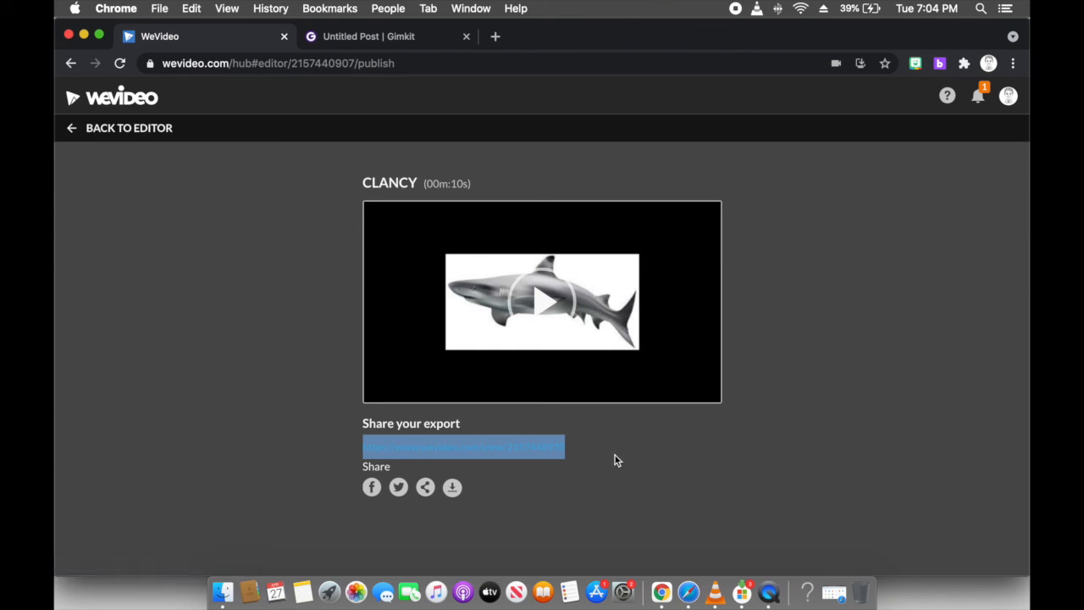
mouse_move(452, 487)
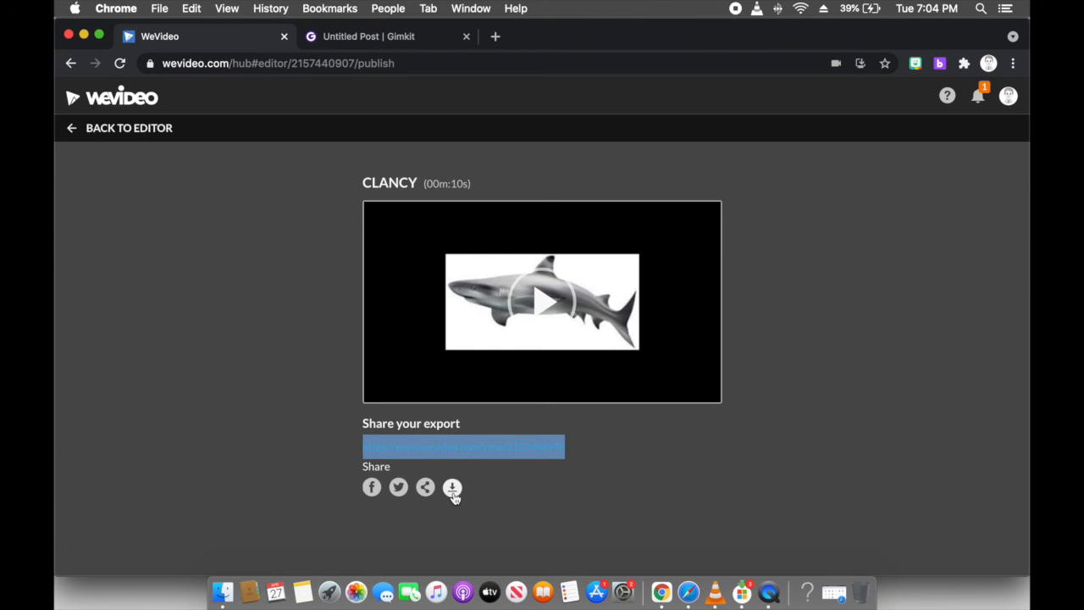
mouse_move(541, 502)
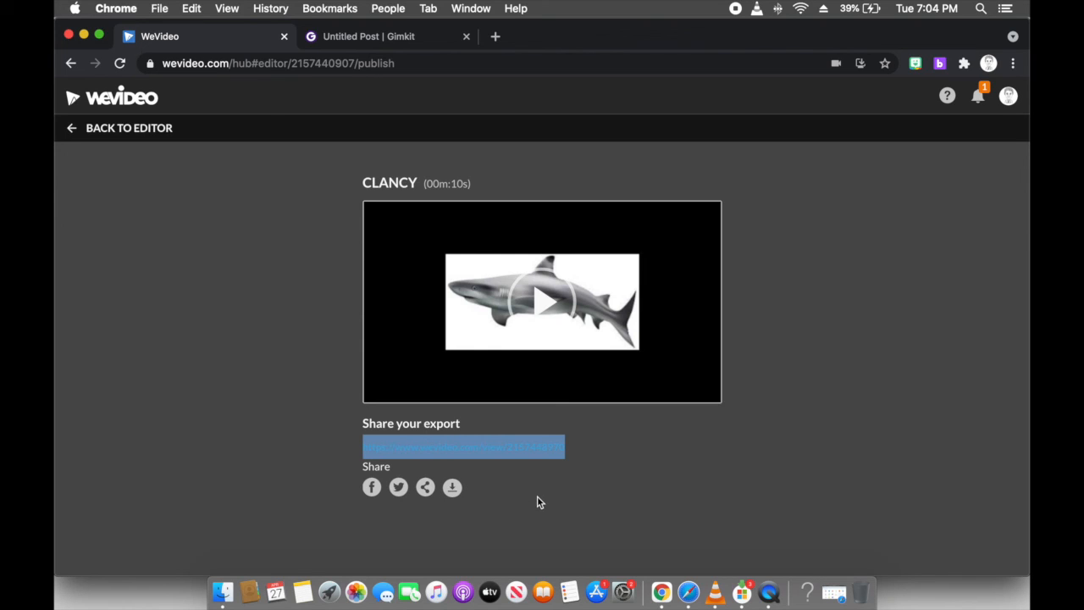
left_click(369, 37)
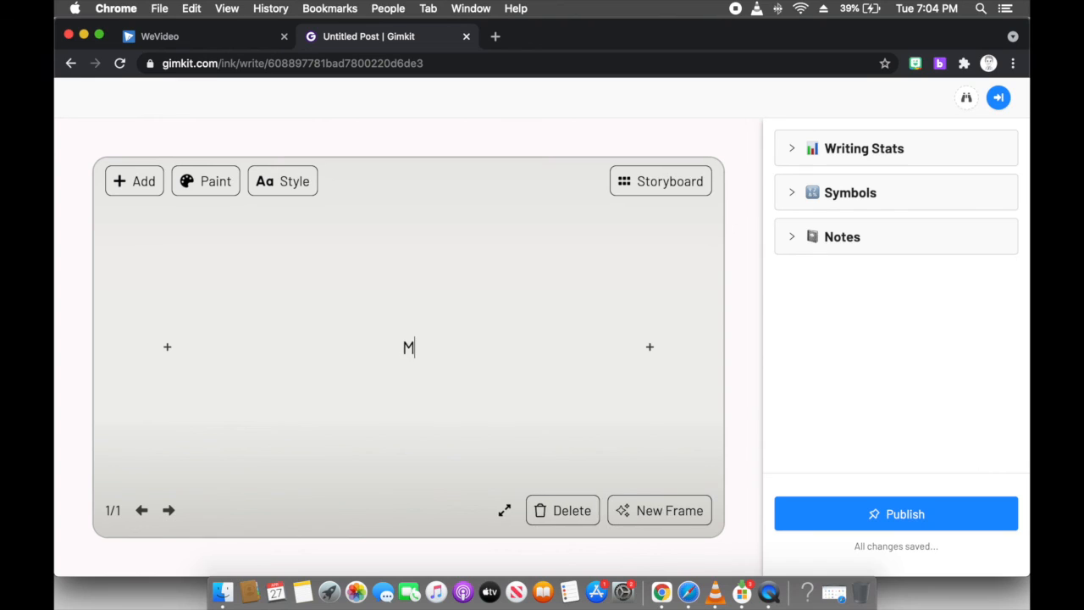
Step: Write 'Mr.CLANCY' with the WeVideo share link in the post and begin publishing
type("r.CLANCY https://www.wevideo.com/view/2157448970")
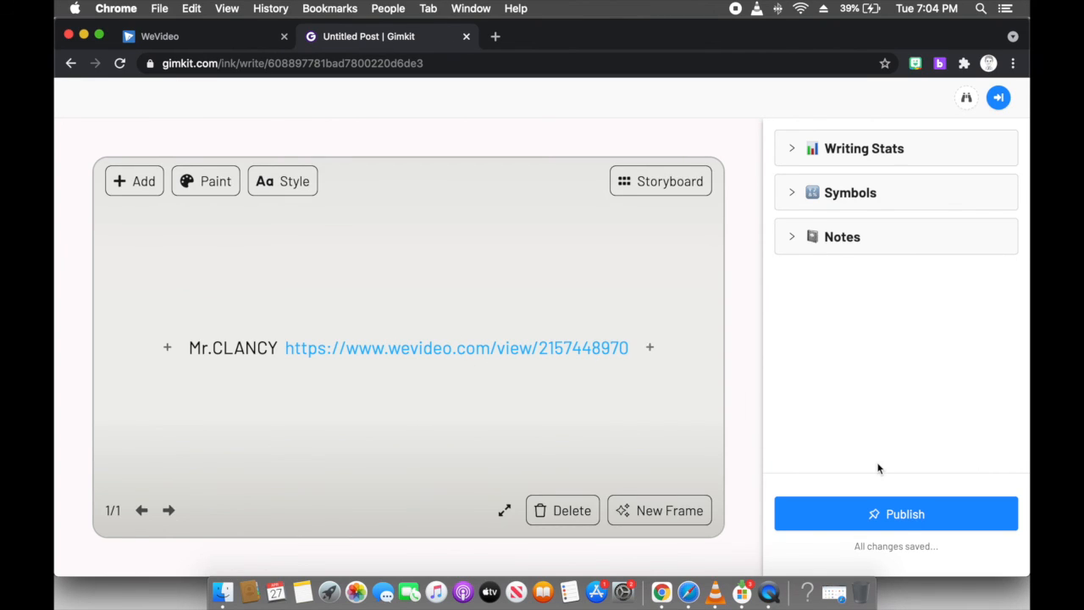
left_click(894, 513)
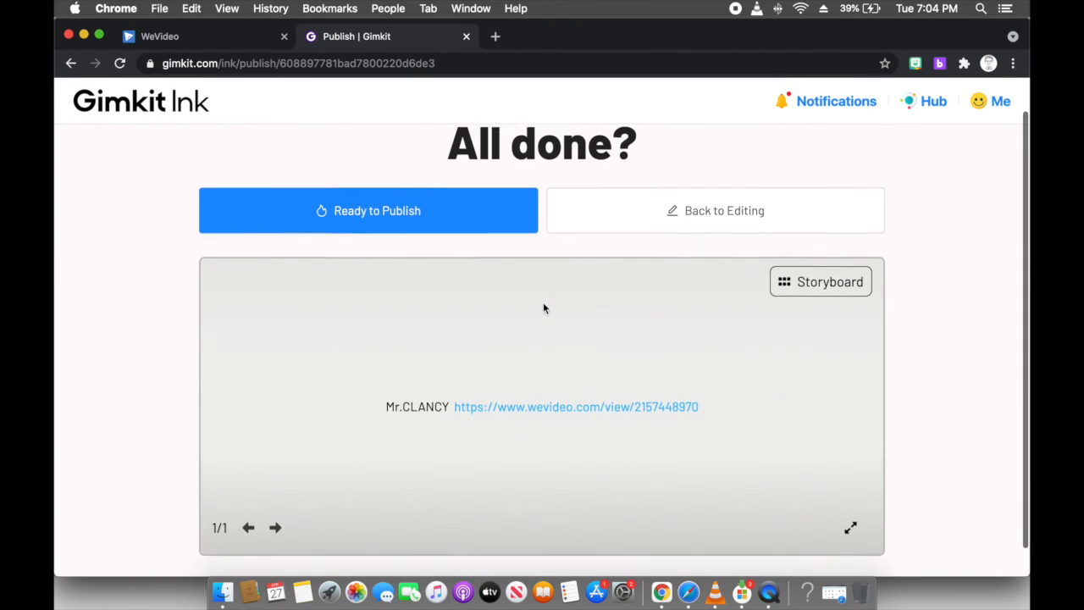
Step: Mark the post ready, title it 'Mr.C' and pick the tongue-out face emoji
left_click(367, 210)
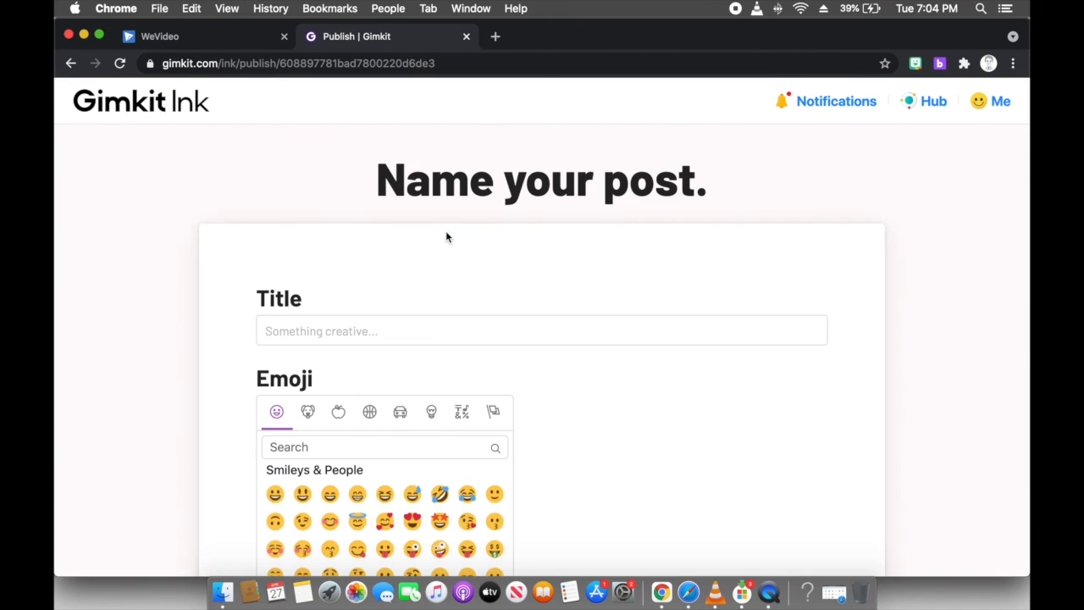
left_click(542, 330)
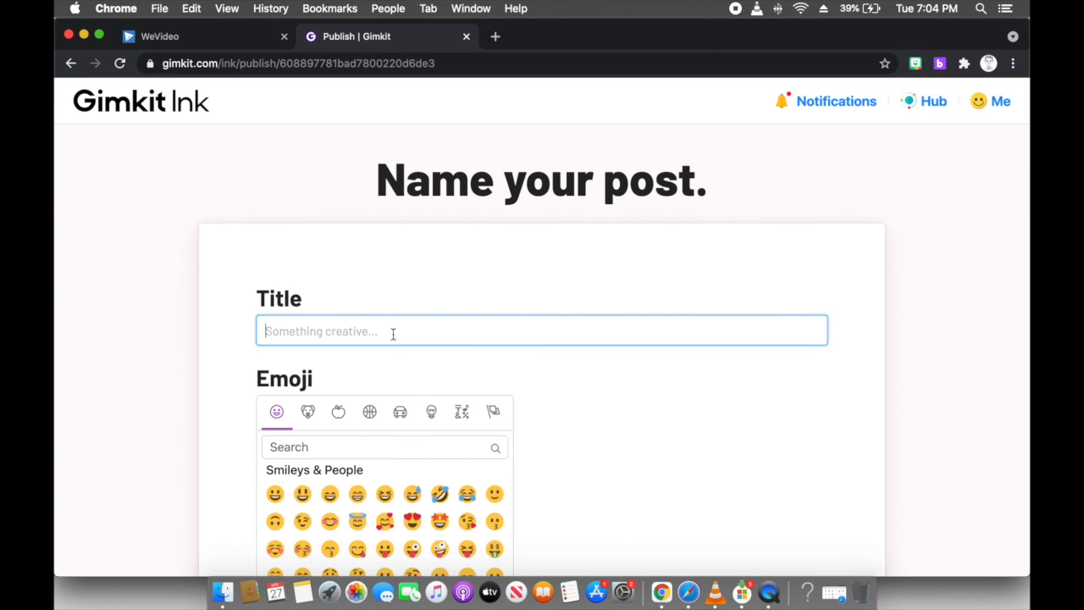
type("Mr.C")
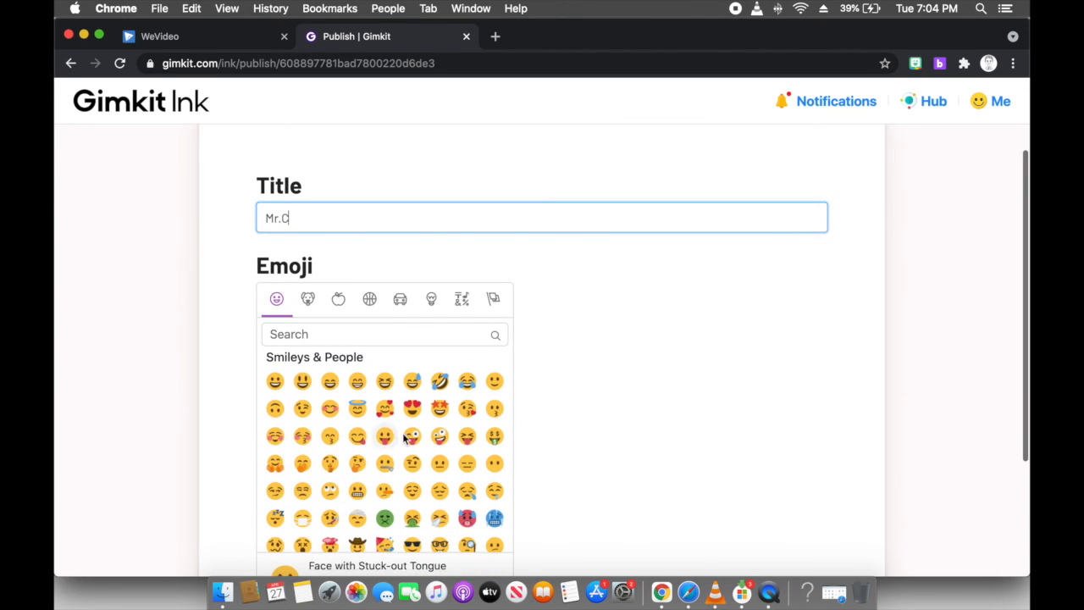
left_click(412, 437)
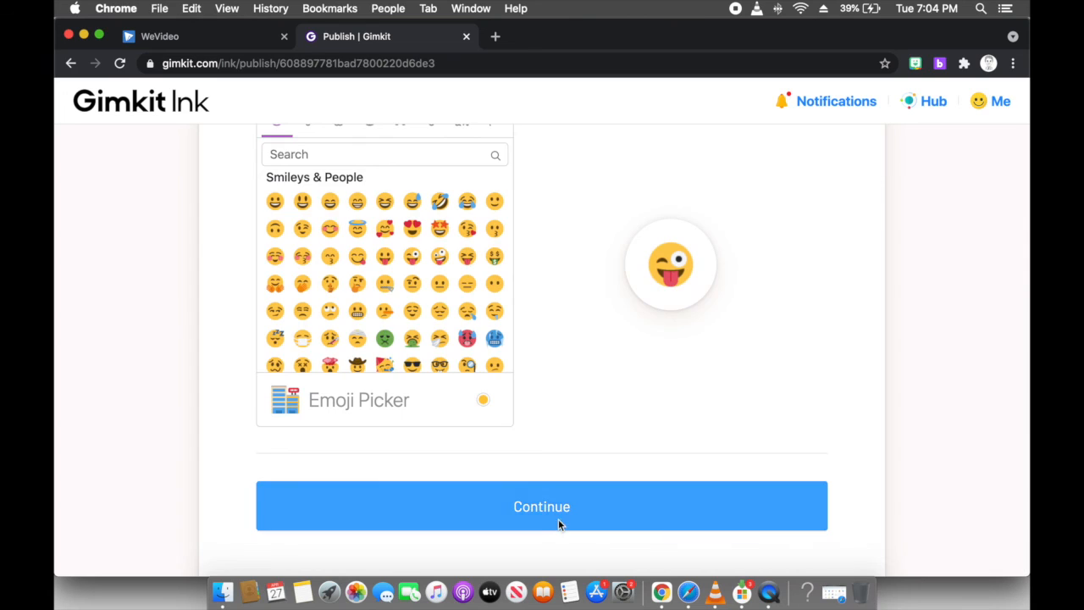
Step: Keep visibility to Anyone for reading and name display, and publish the post
left_click(542, 505)
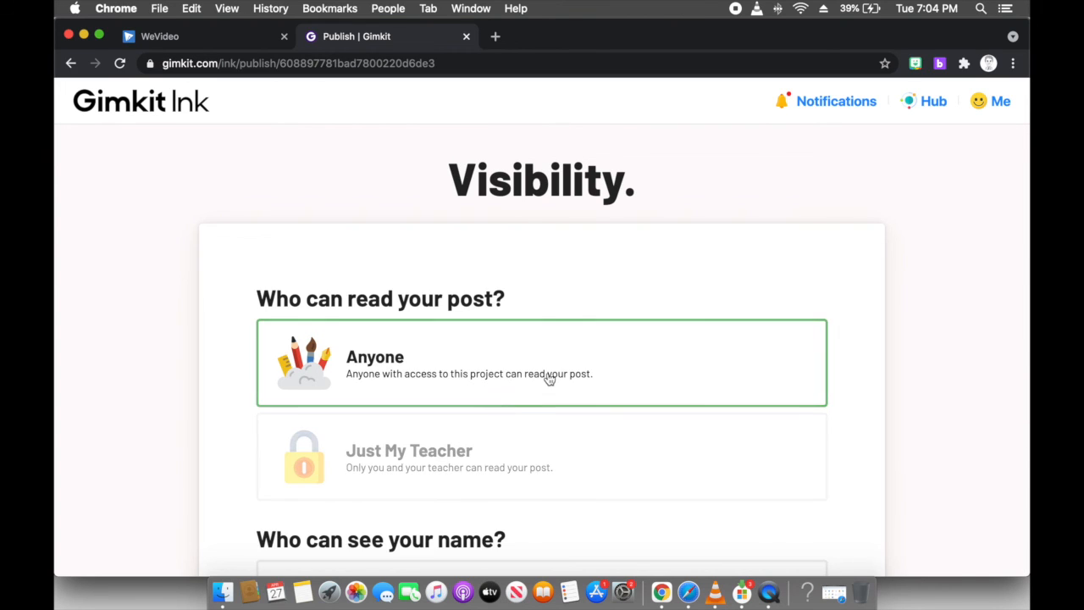
scroll("down", 3)
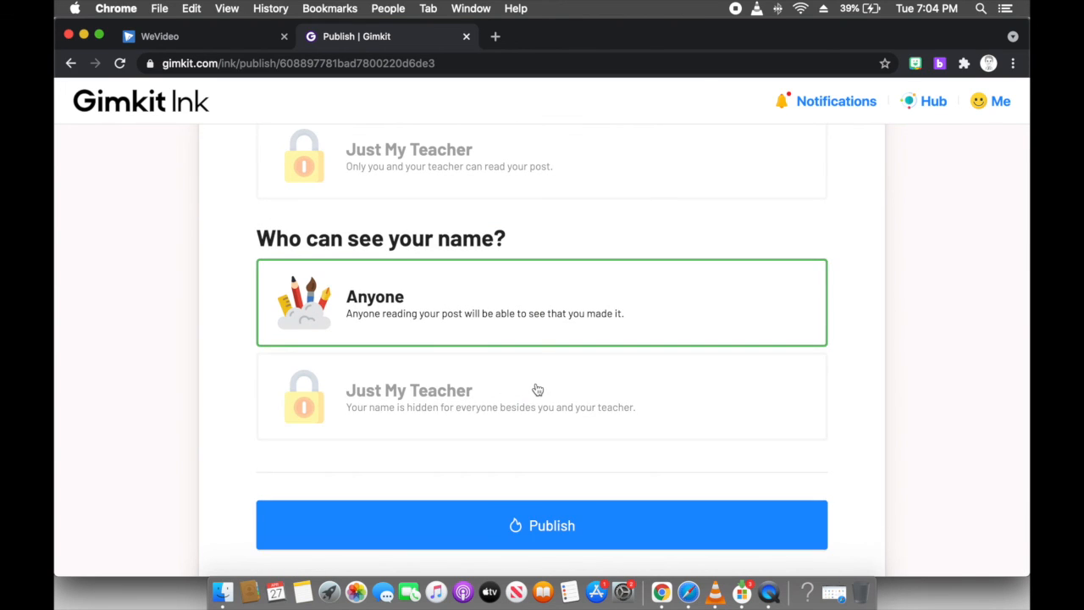
left_click(542, 525)
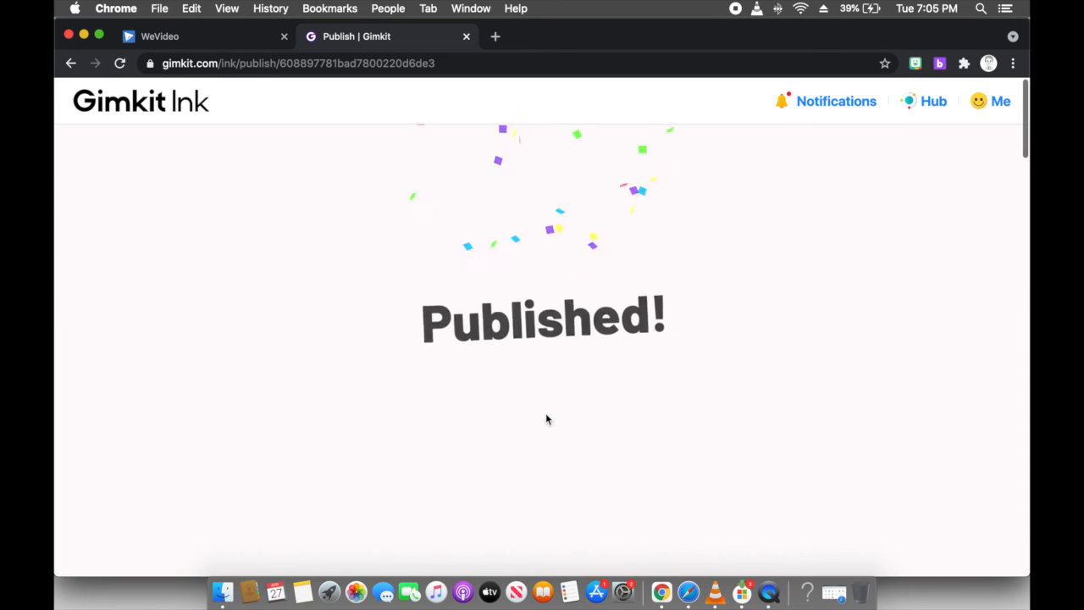